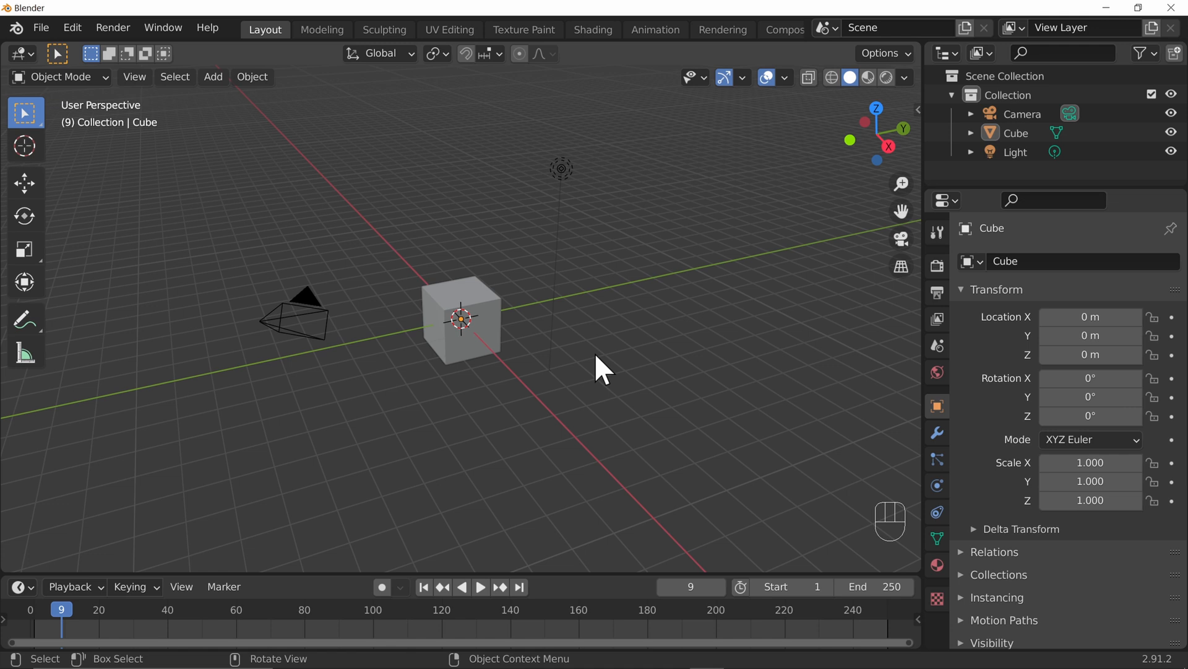
Step: Paste a copy of the cube beside it, then delete that copy, Cube.001
click(481, 330)
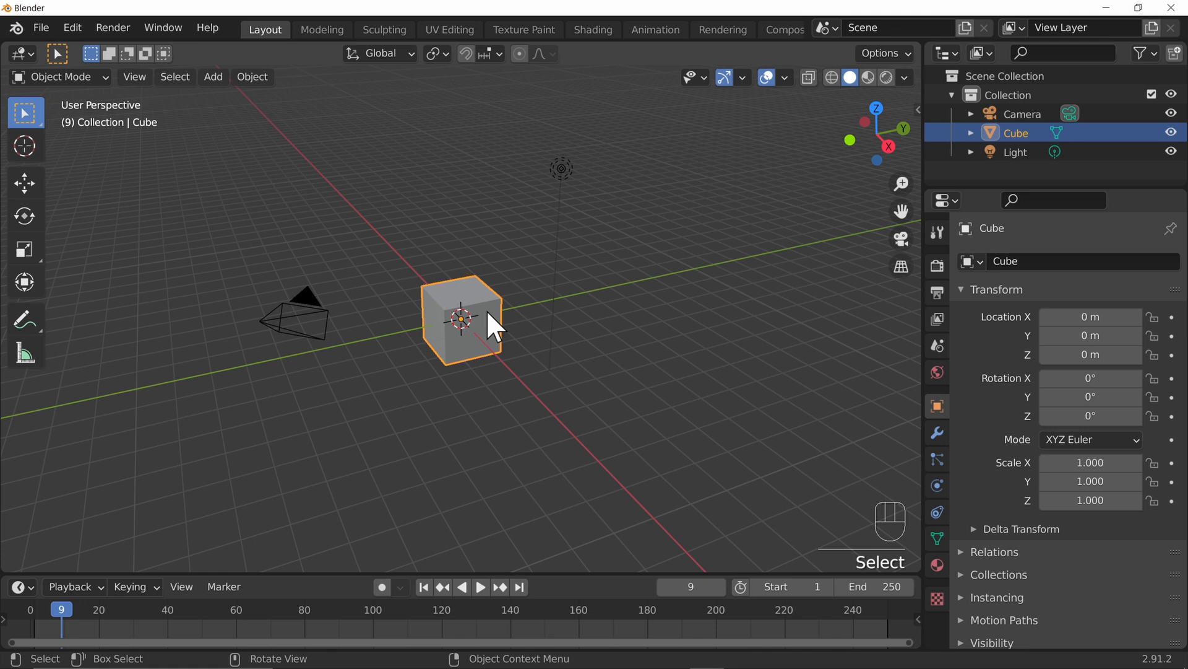
key(ctrl)
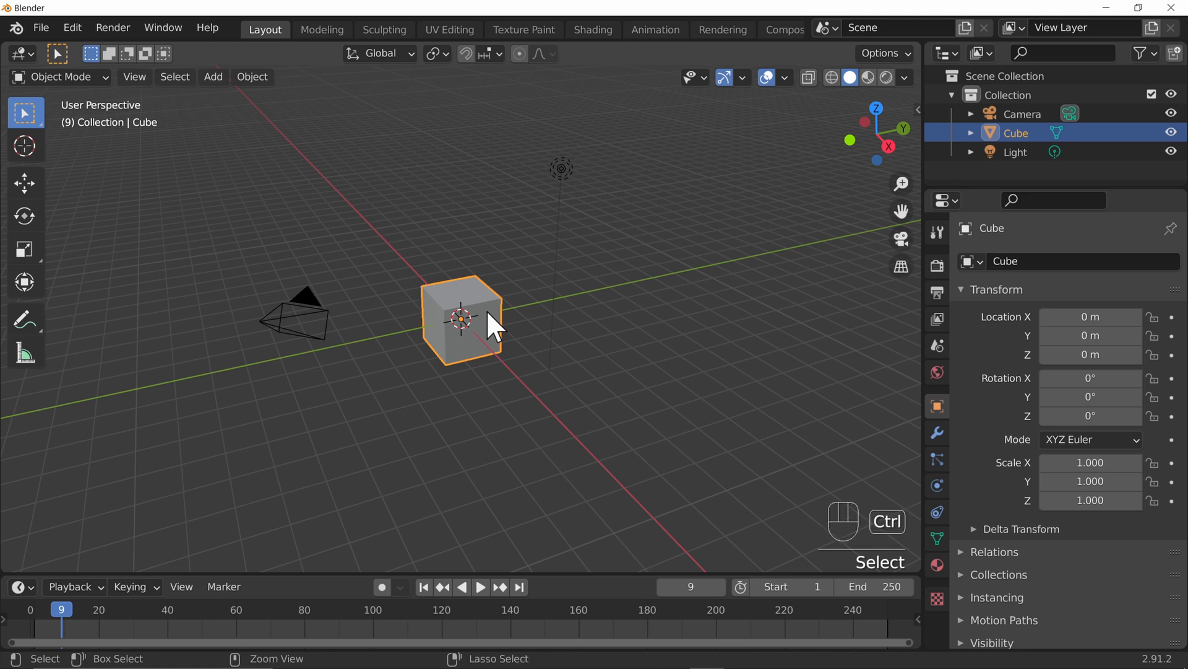
key(ctrl+c)
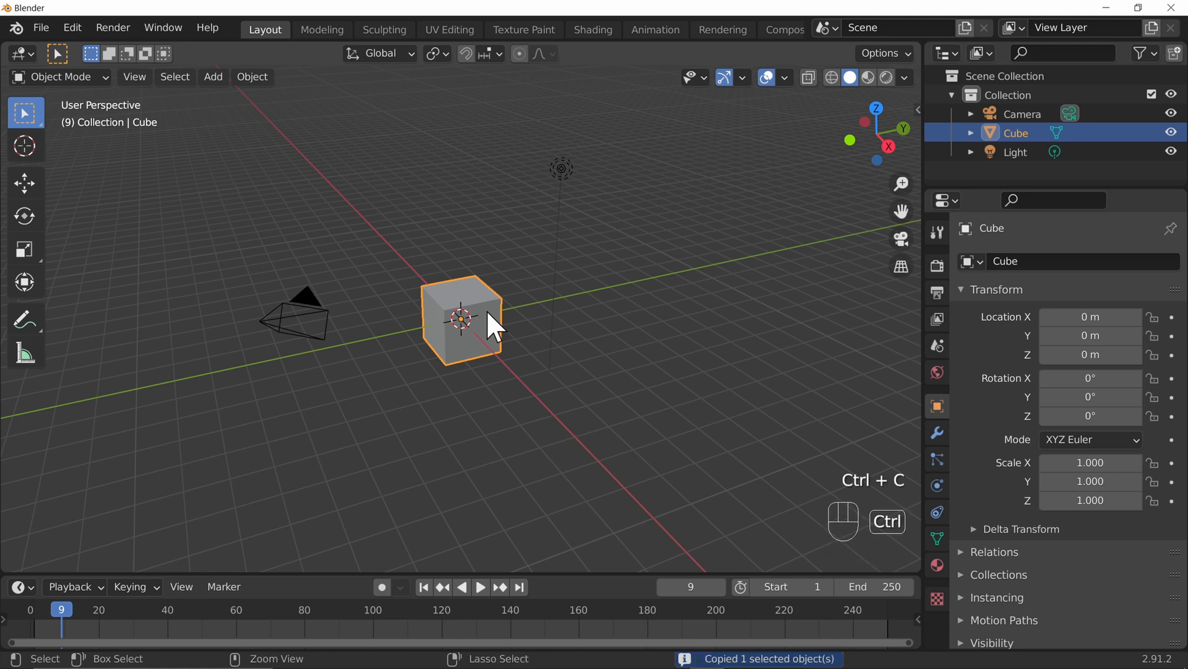
key(ctrl+v)
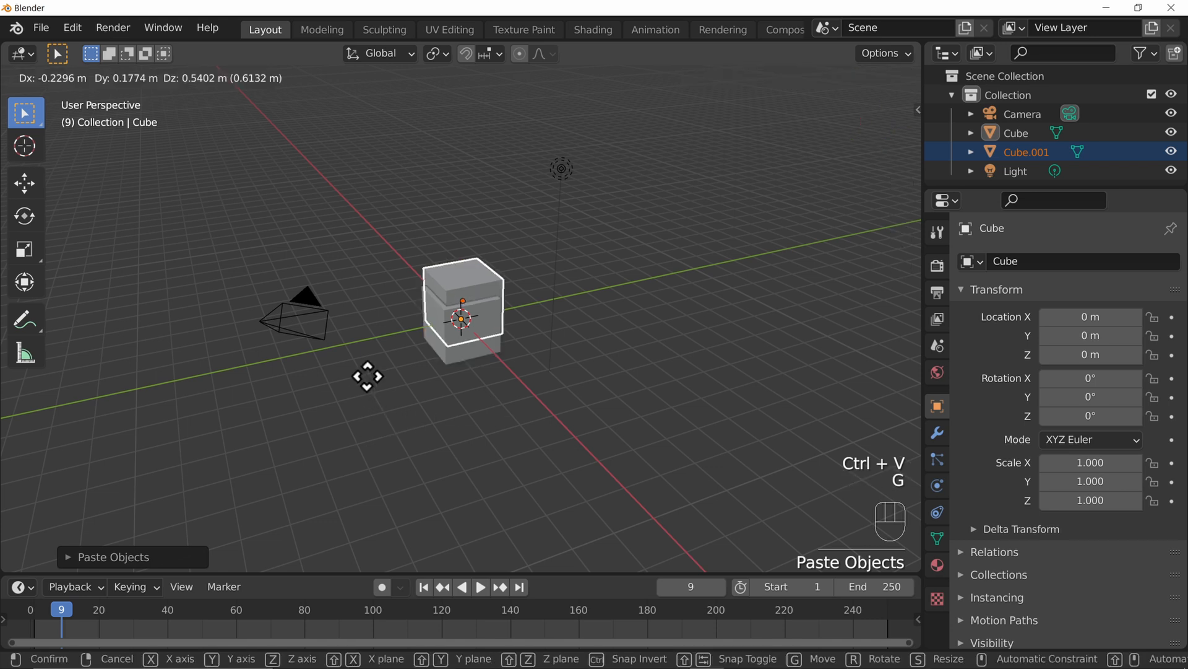
click(742, 337)
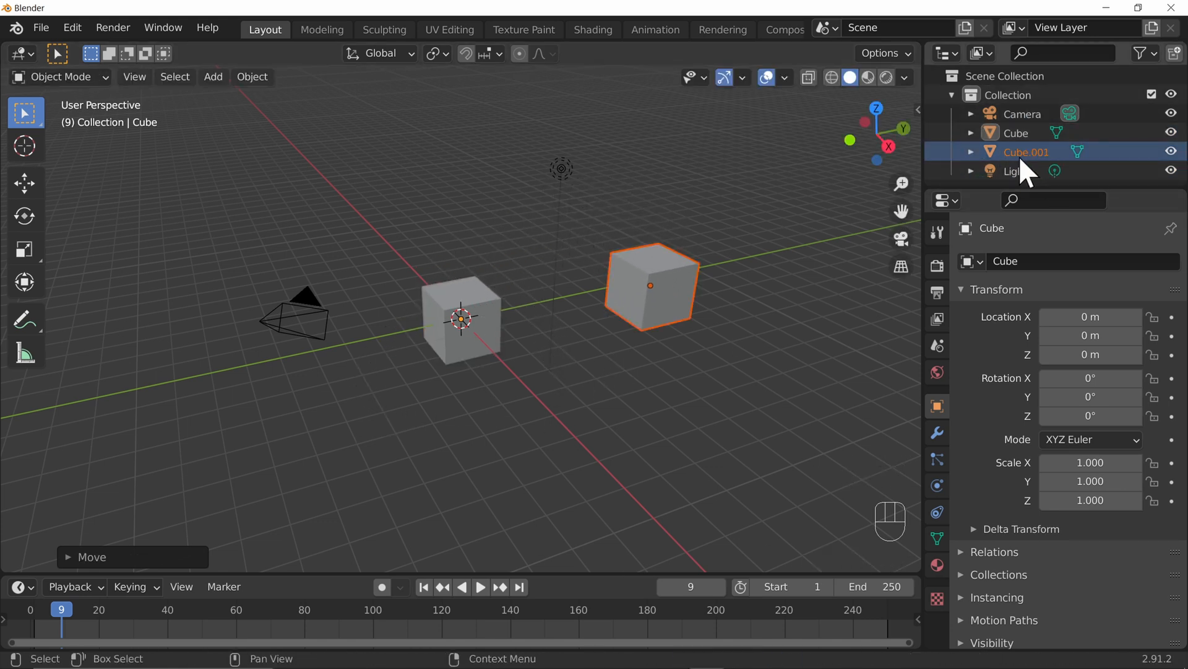
click(1026, 152)
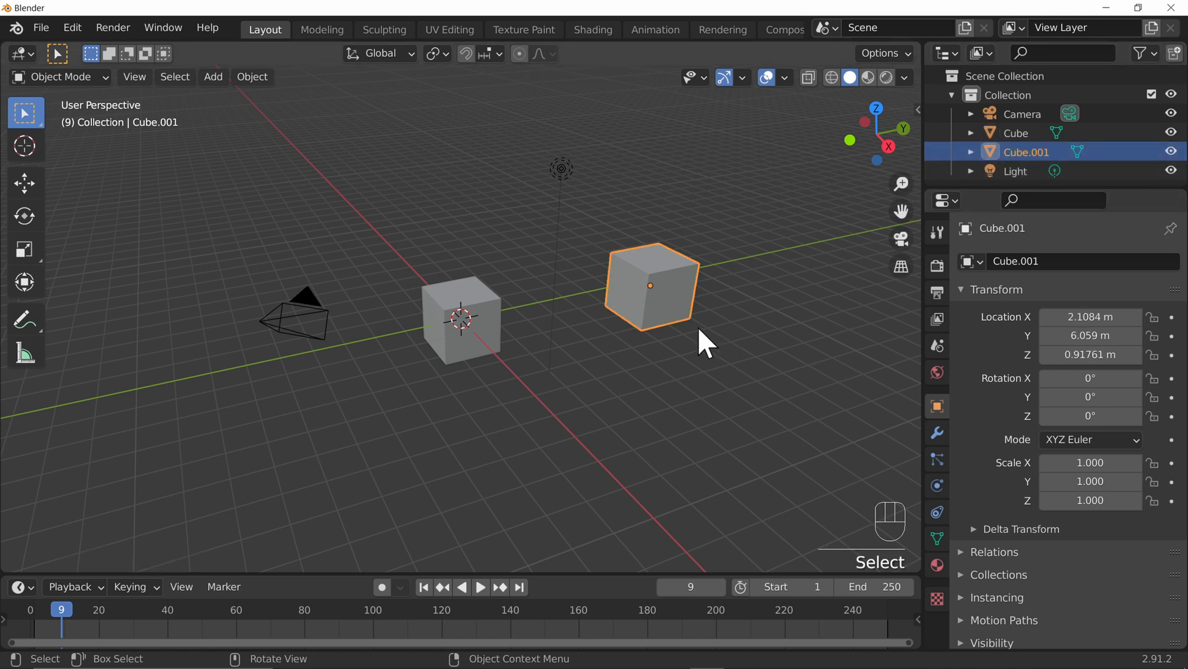
key(X)
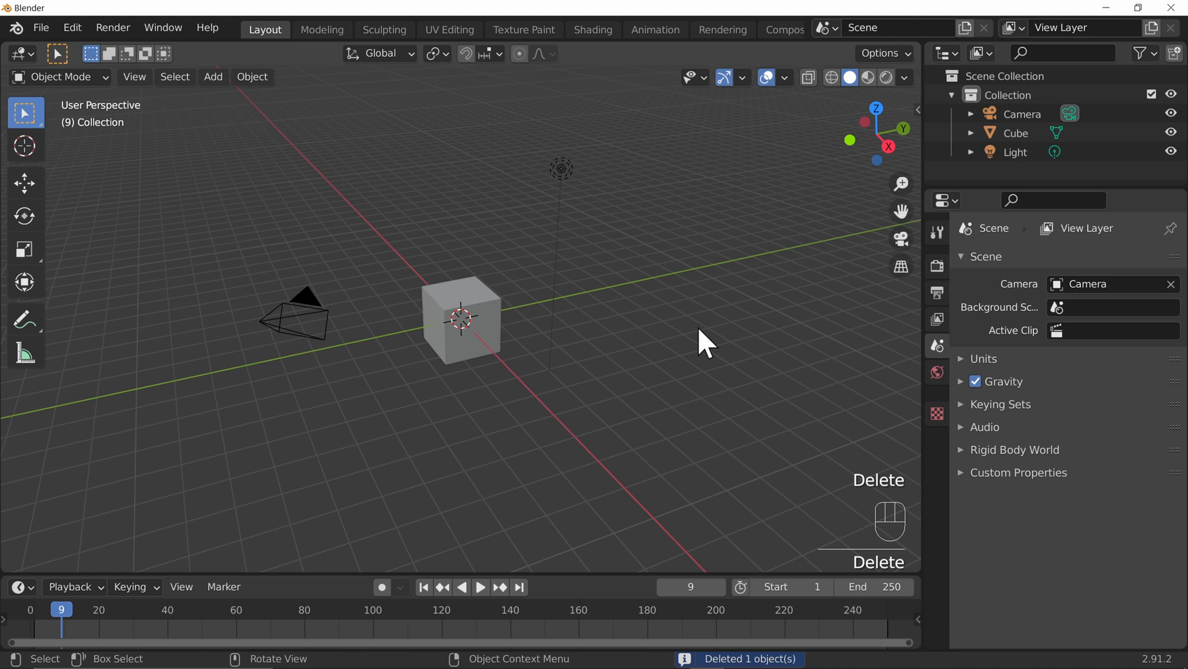
Step: Apply the cube's 0.5, 0.5, 2 scale and raise the pillar 2 m onto the ground
click(461, 324)
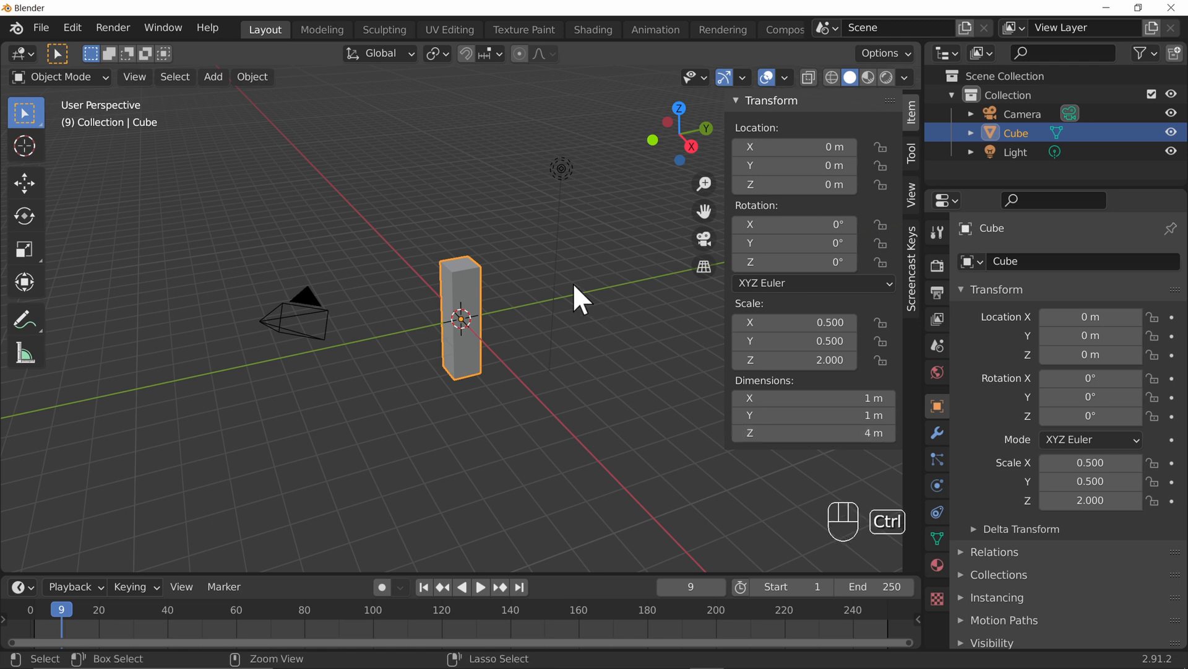
key(ctrl+a)
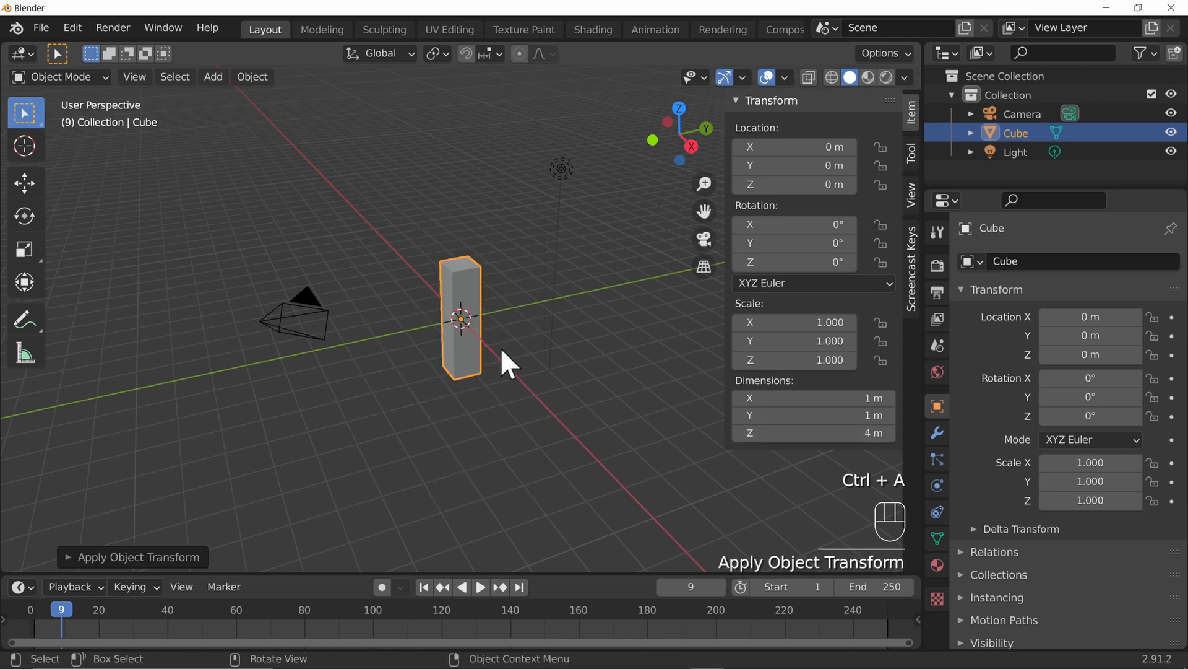
key(g)
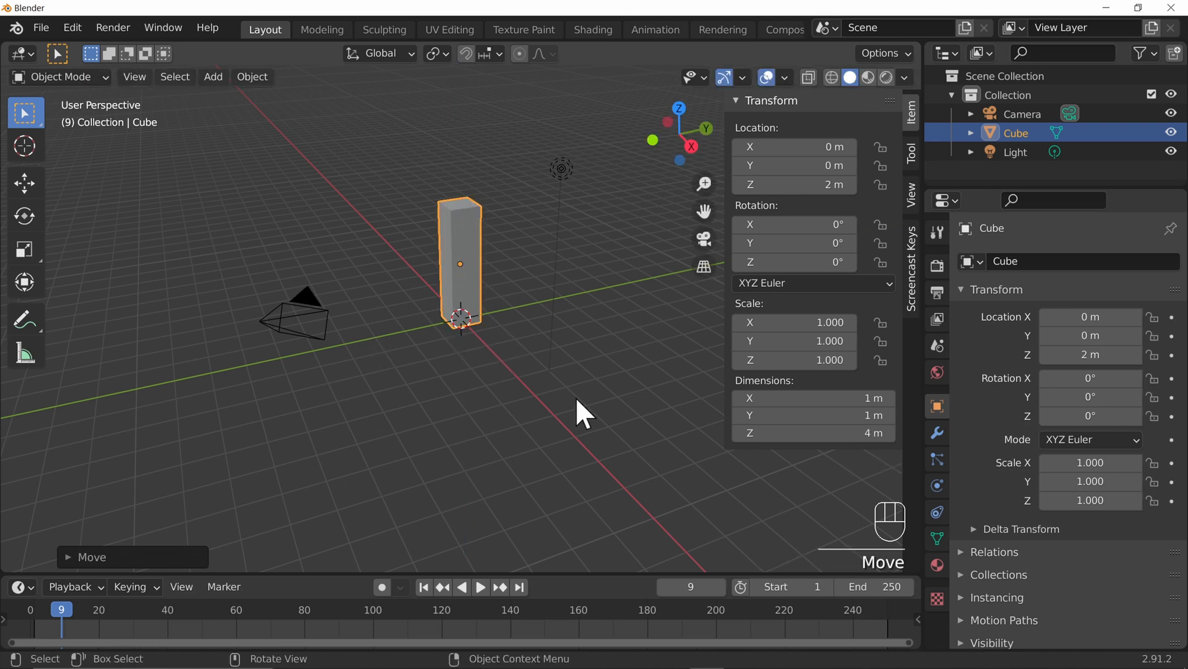
drag(580, 413, 463, 417)
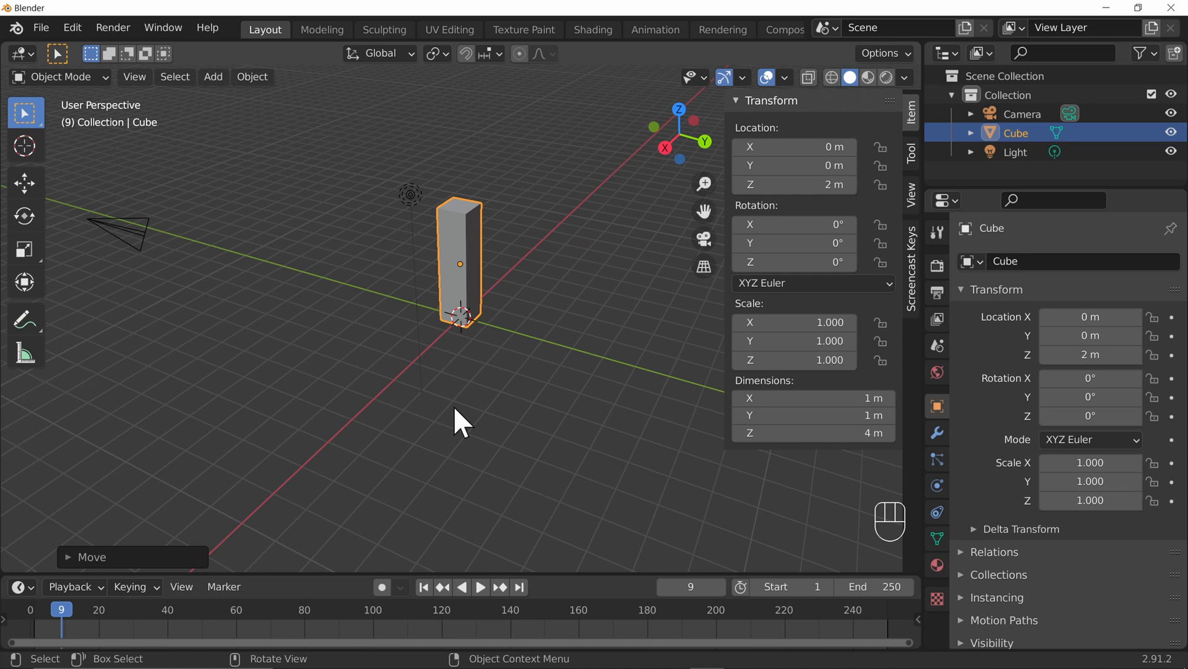
mouse_move(558, 253)
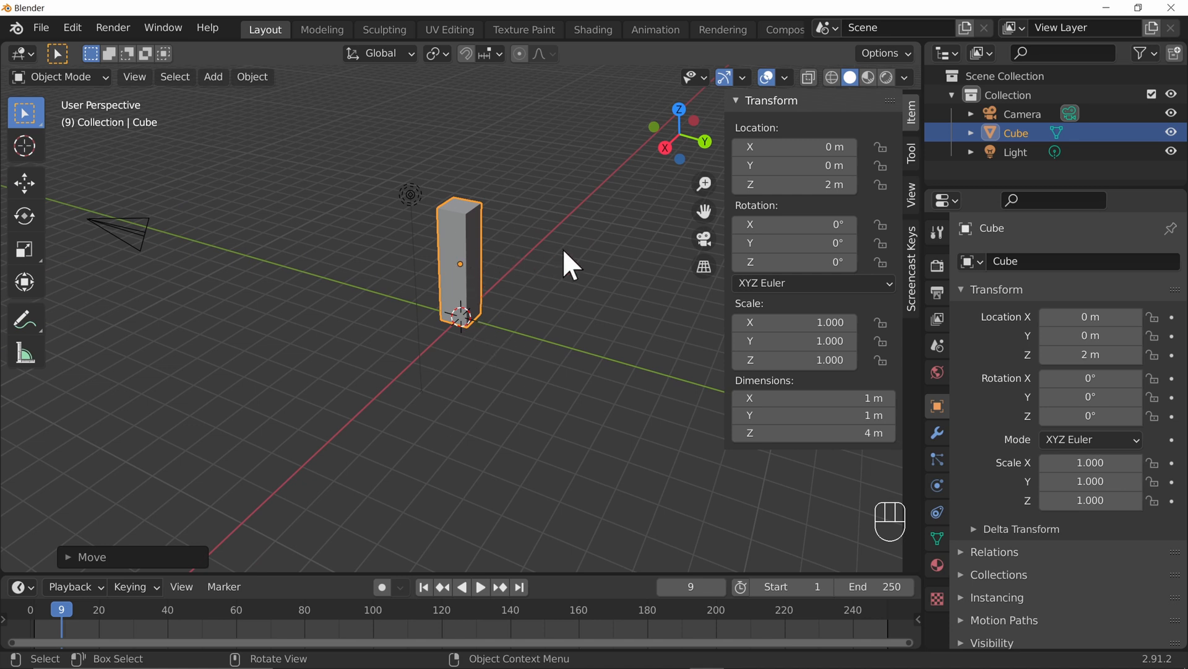
mouse_move(614, 375)
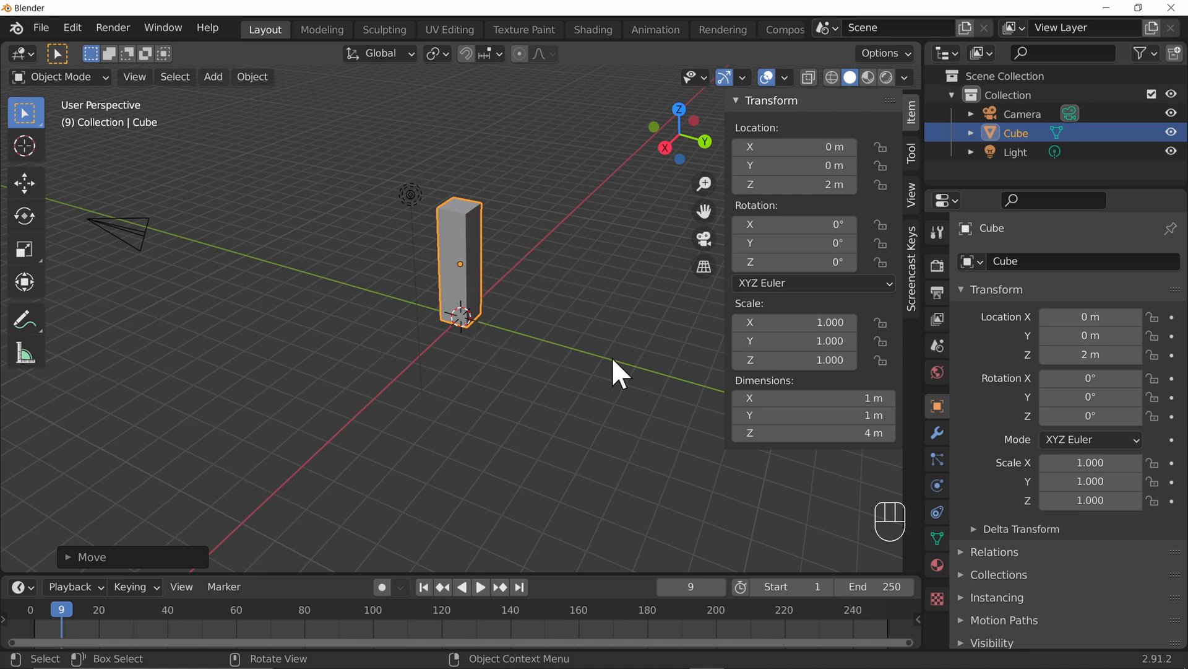
mouse_move(350, 93)
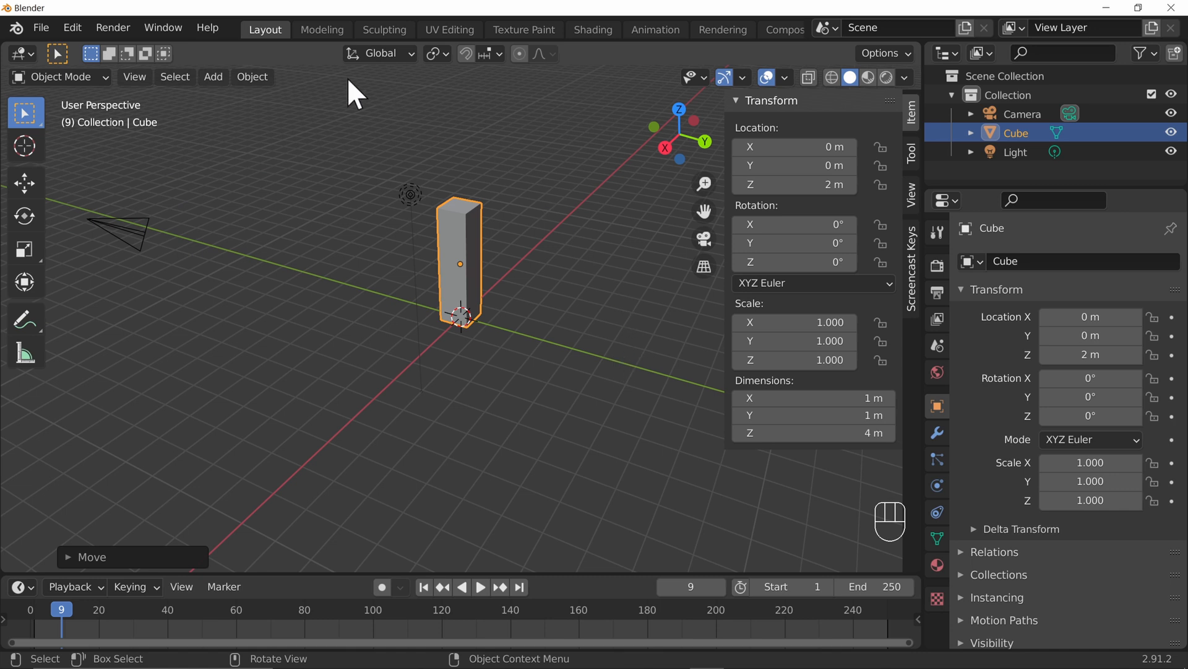
Step: Open the Object menu to compare Duplicate Objects with Duplicate Linked
click(252, 77)
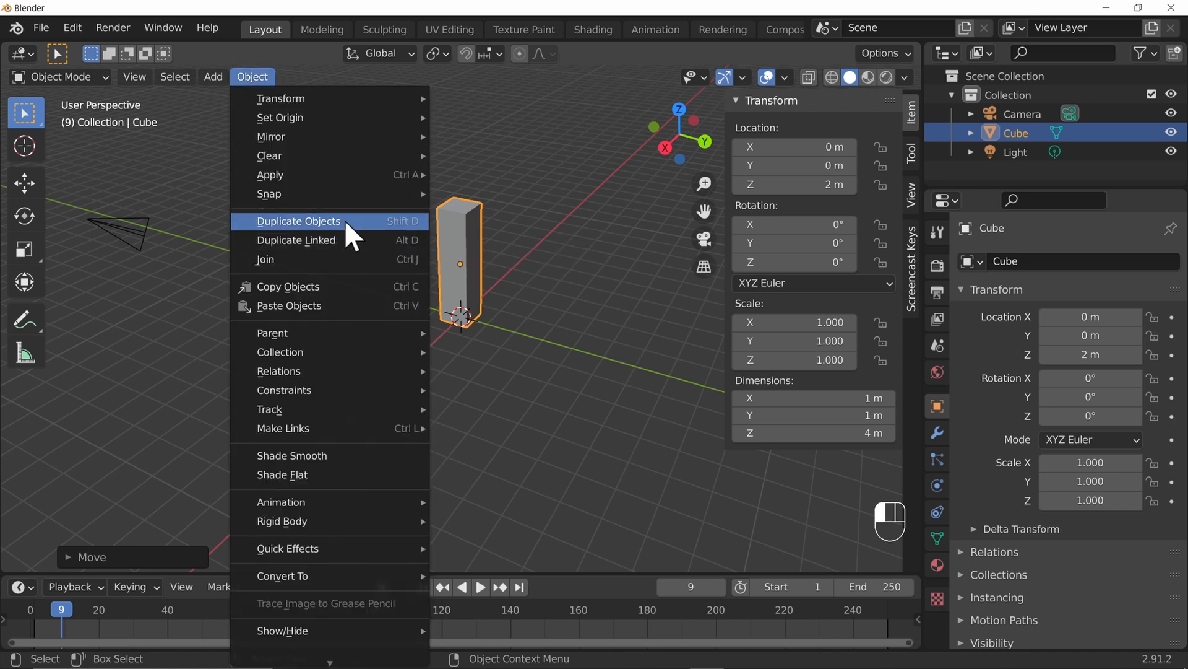
mouse_move(331, 245)
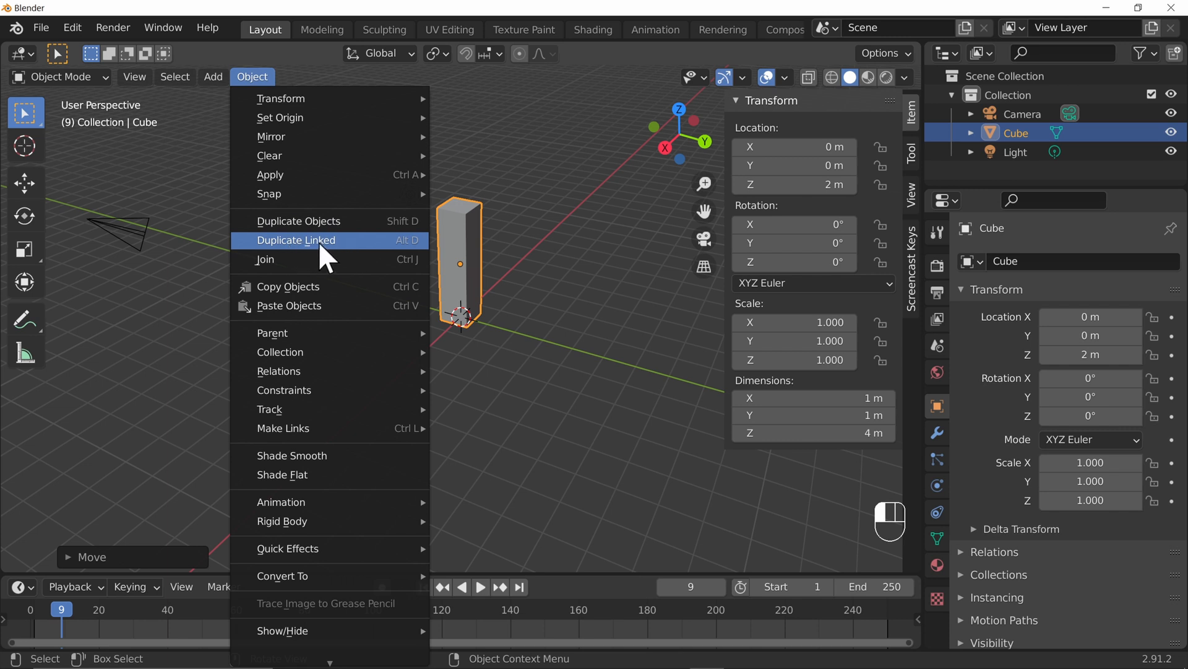
mouse_move(329, 221)
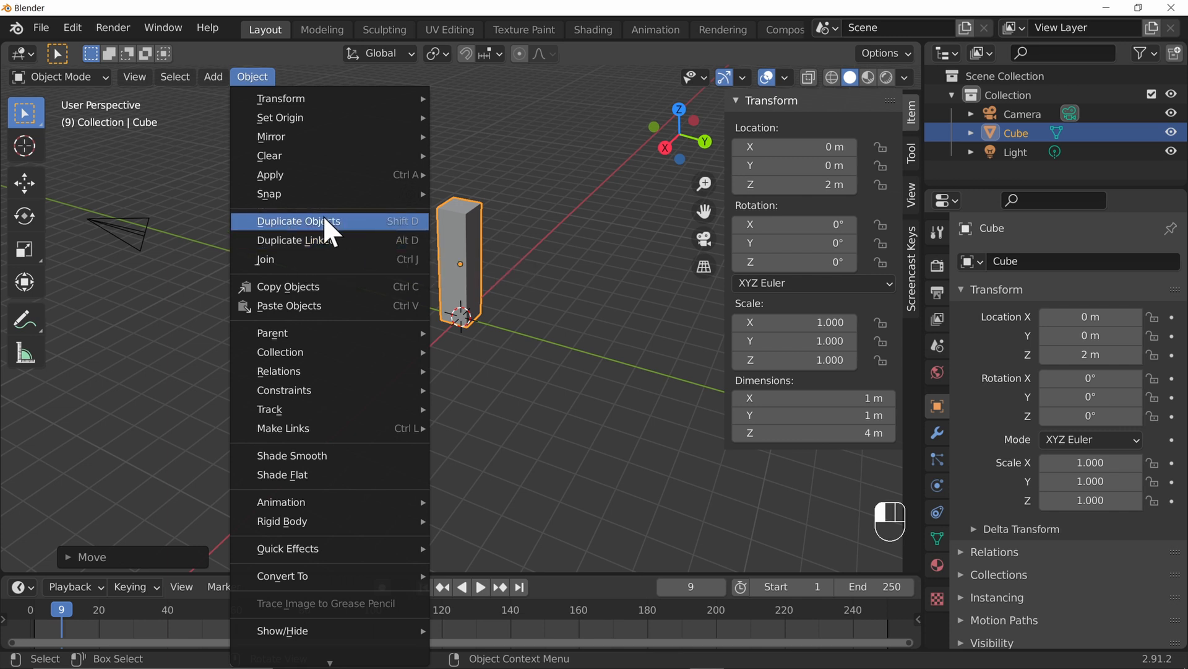
mouse_move(351, 241)
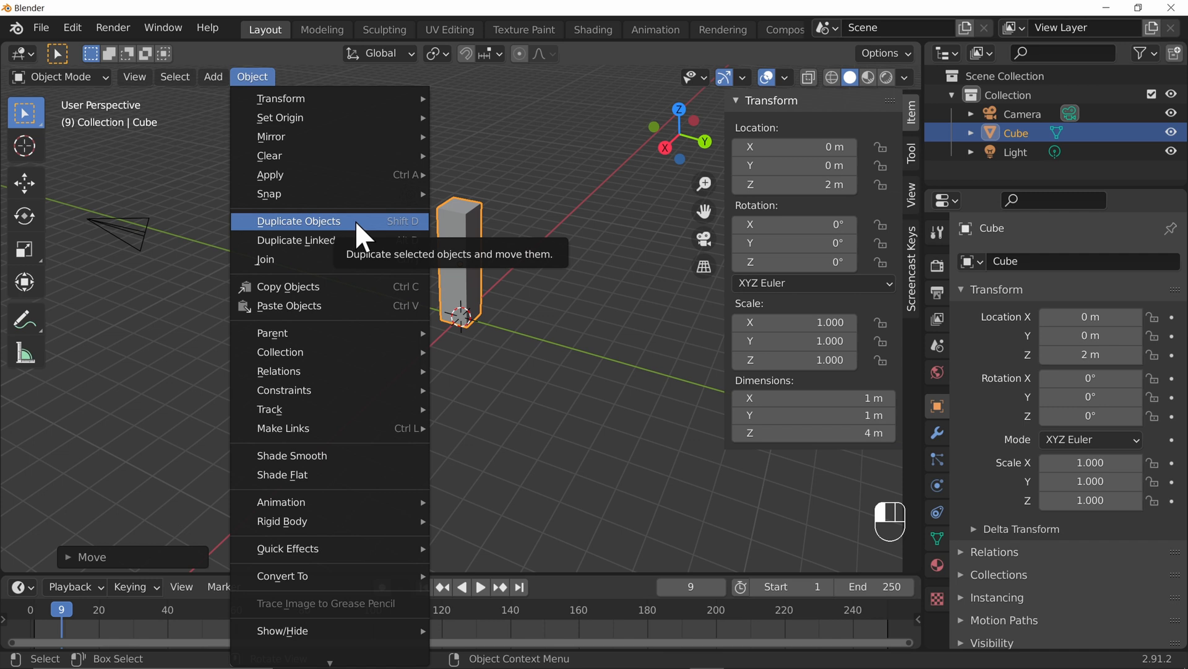
mouse_move(382, 252)
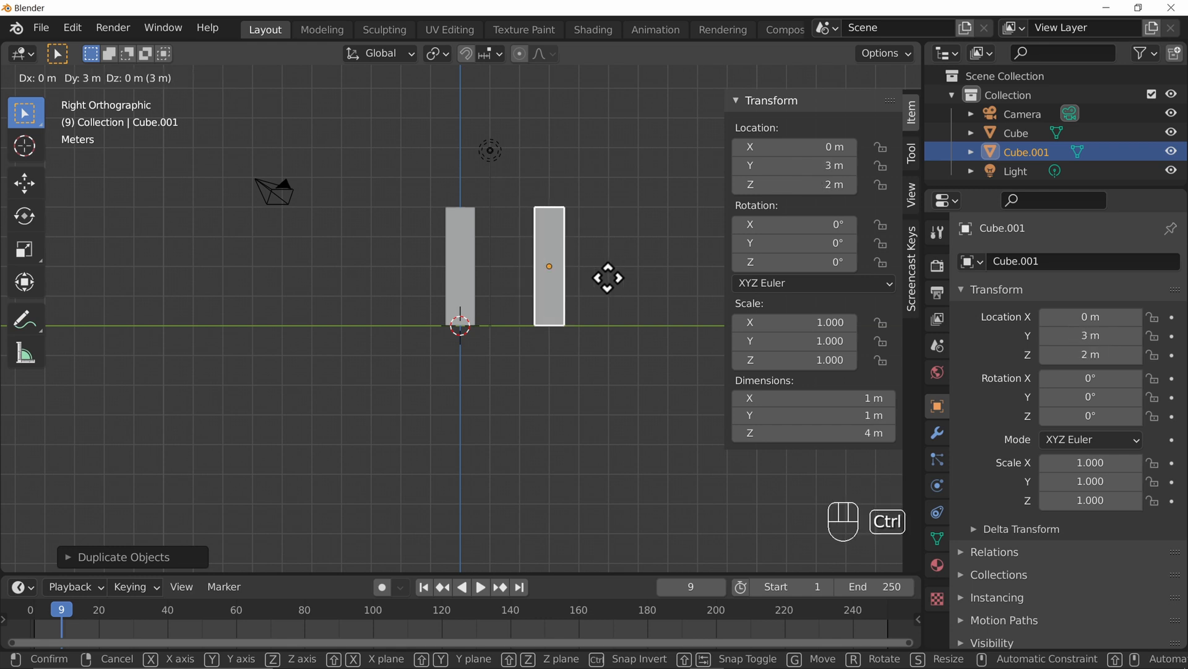
Step: Place the duplicate pillar Cube.001 3 m from the original along Y
click(498, 362)
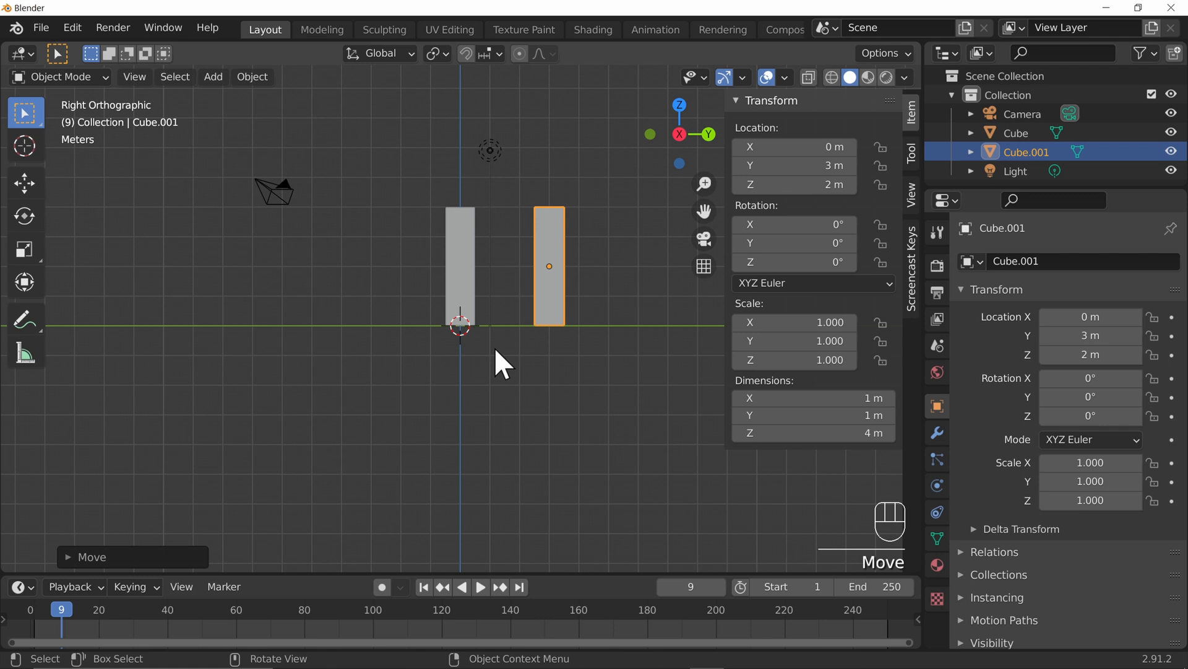
mouse_move(593, 352)
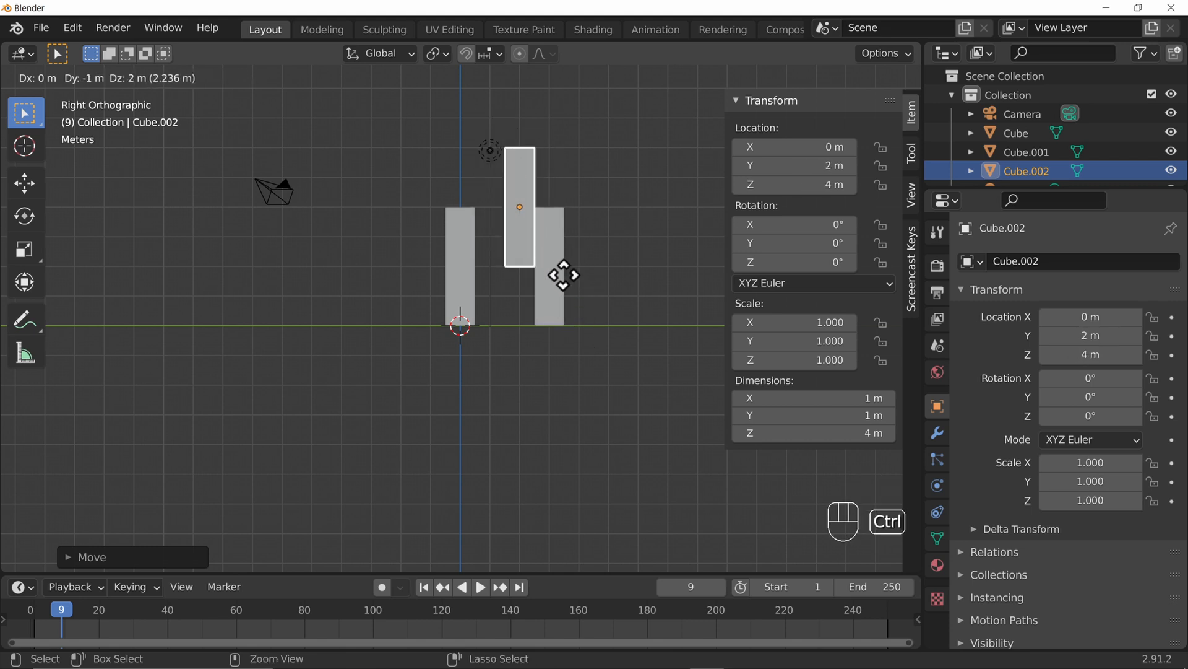
Step: Move the linked copy Cube.002 up to 4.5 m, centred 1.5 m along Y
drag(563, 275, 528, 259)
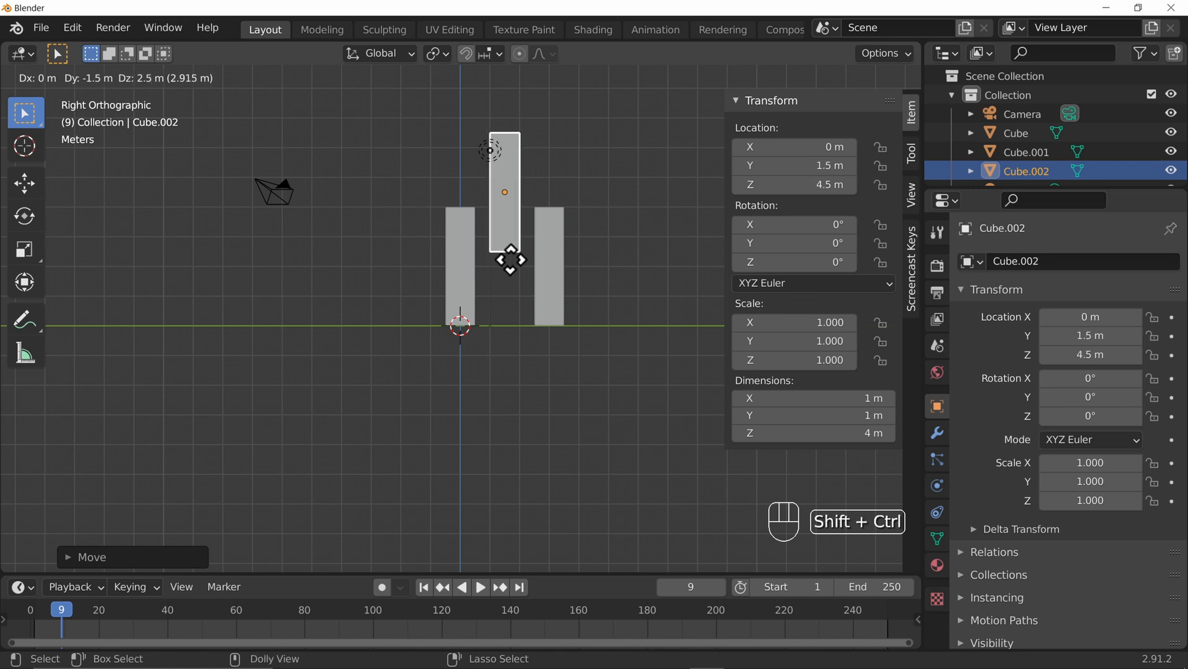
drag(510, 259, 570, 259)
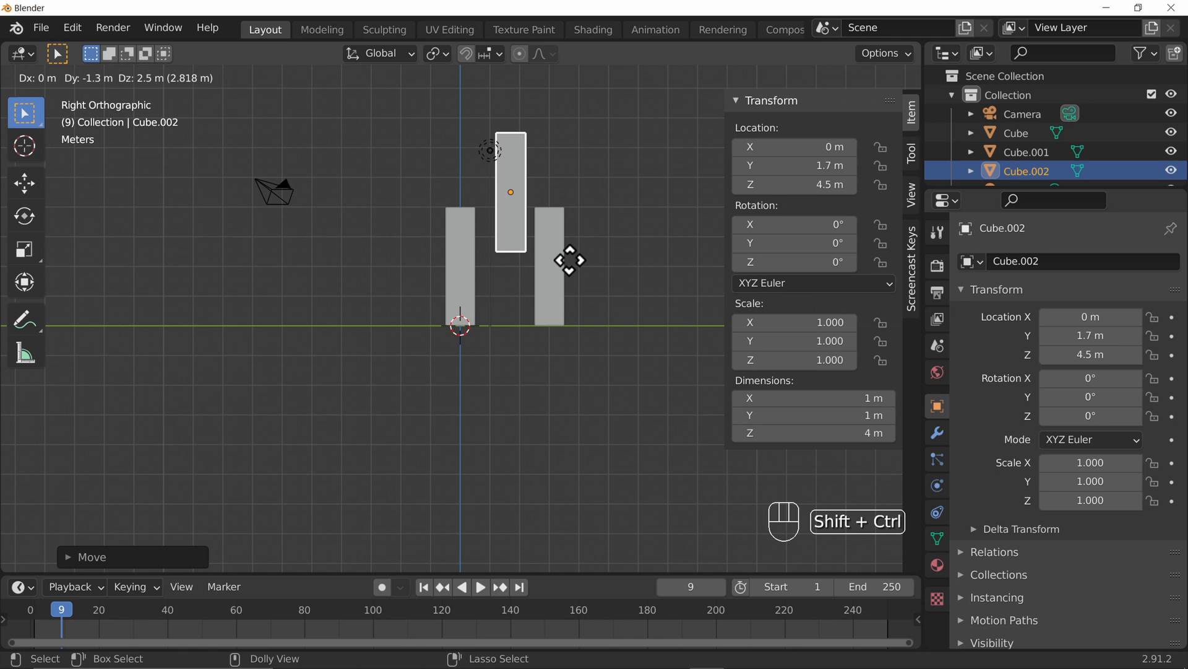
drag(568, 259, 498, 256)
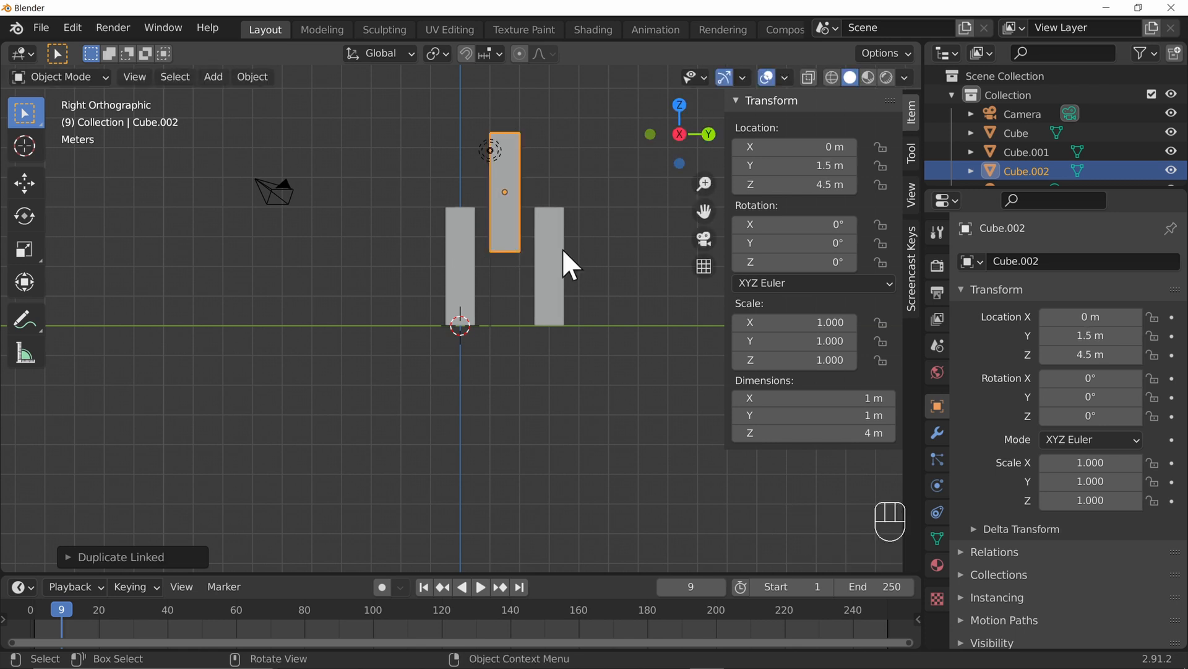
mouse_move(456, 324)
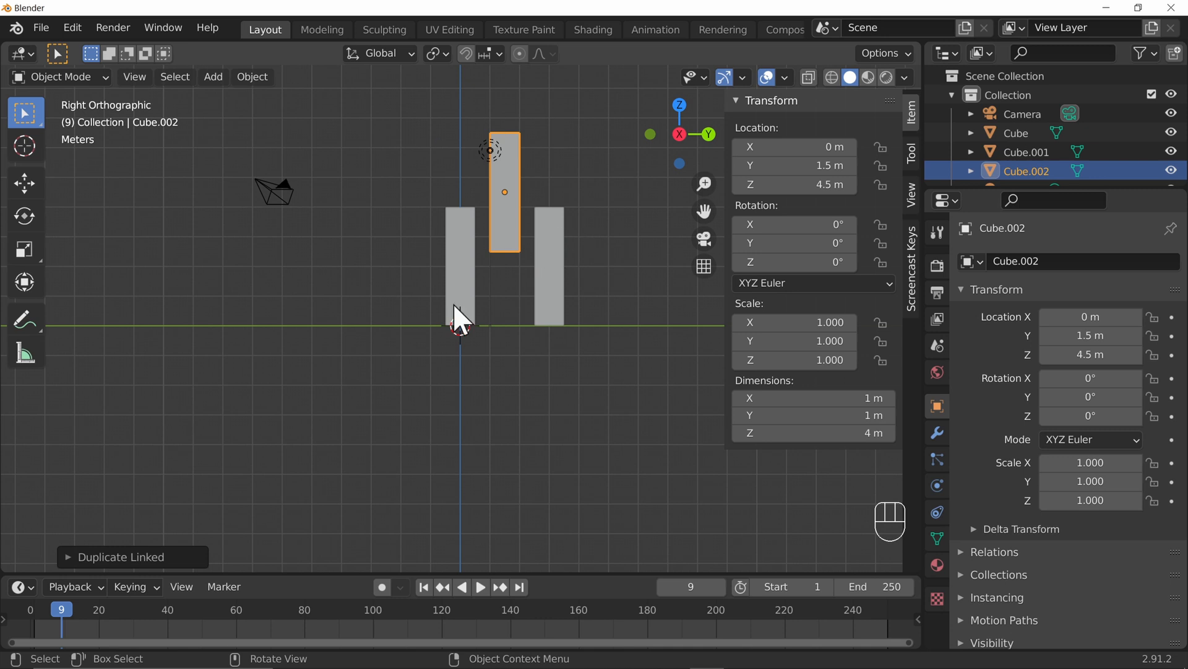
mouse_move(666, 186)
text(90)
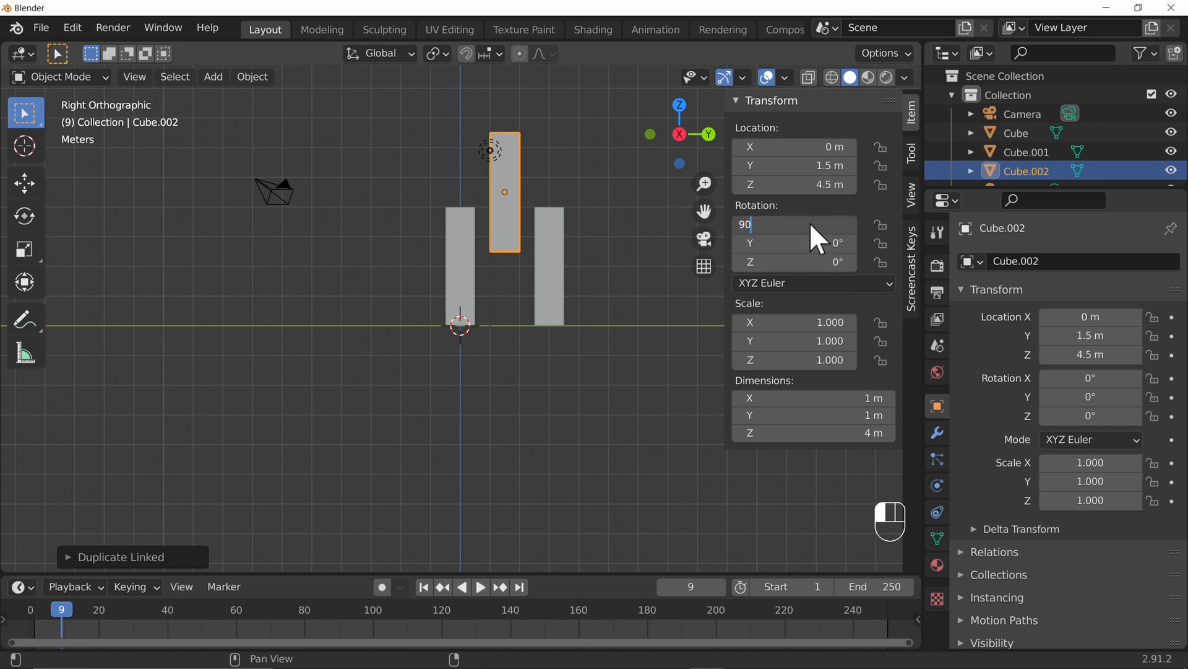
Step: Confirm the 90° X rotation, apply the lintel's scale, and undo an accidental pillar enlargement
key(Return)
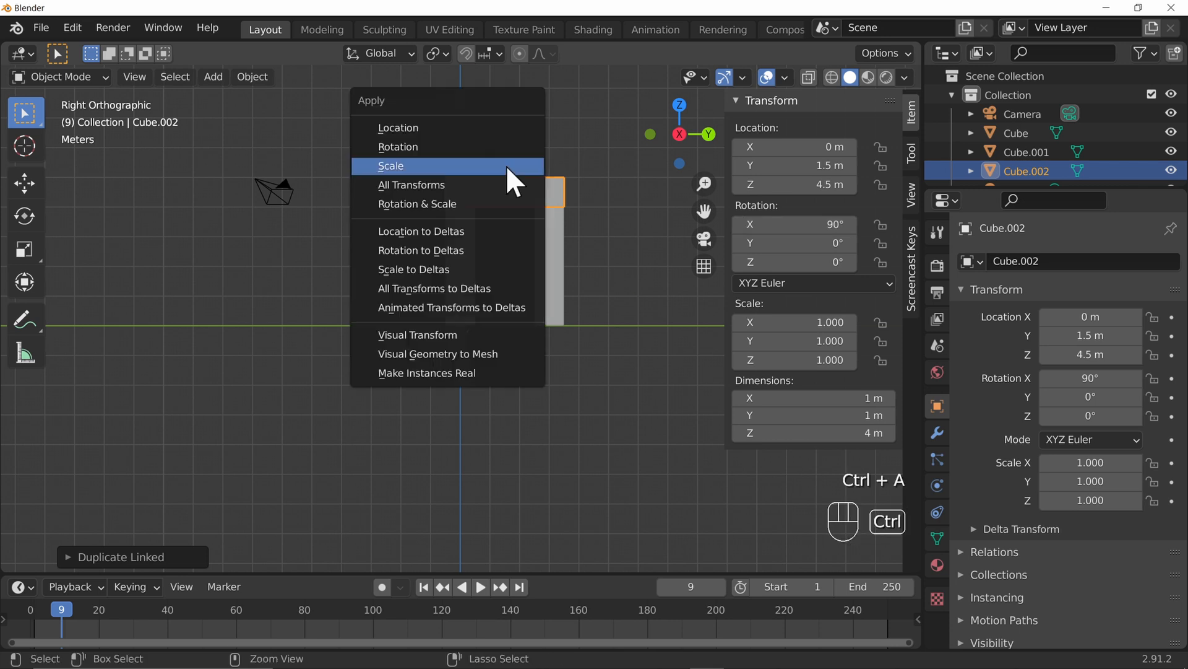
click(392, 166)
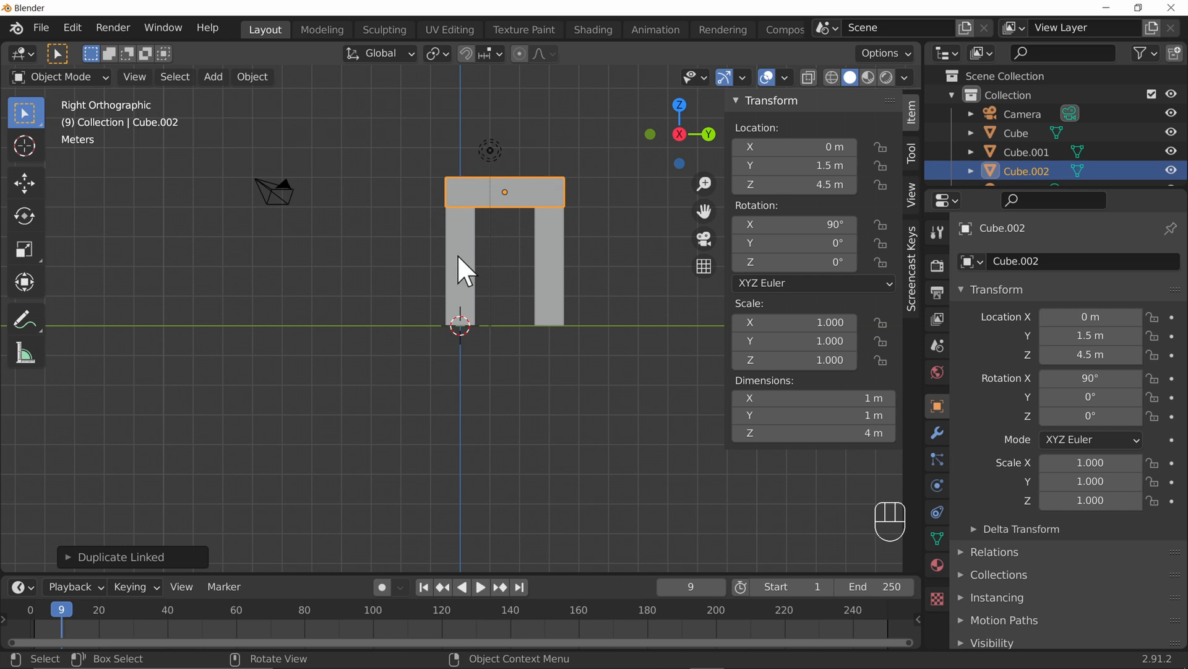
click(461, 271)
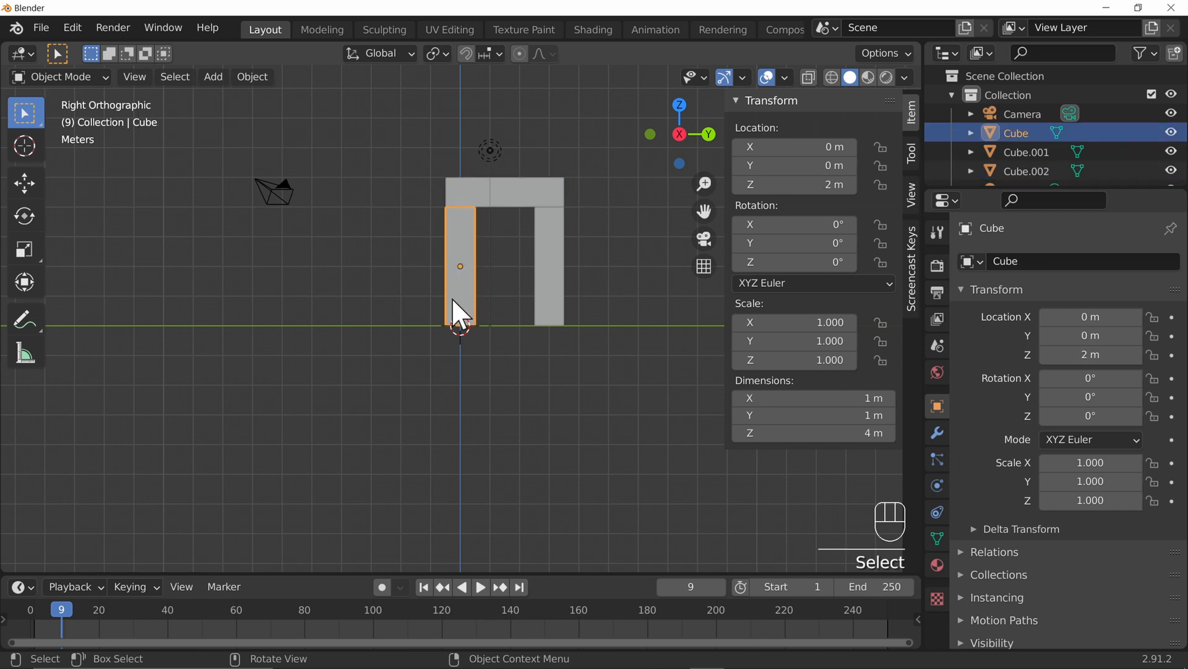
mouse_move(509, 302)
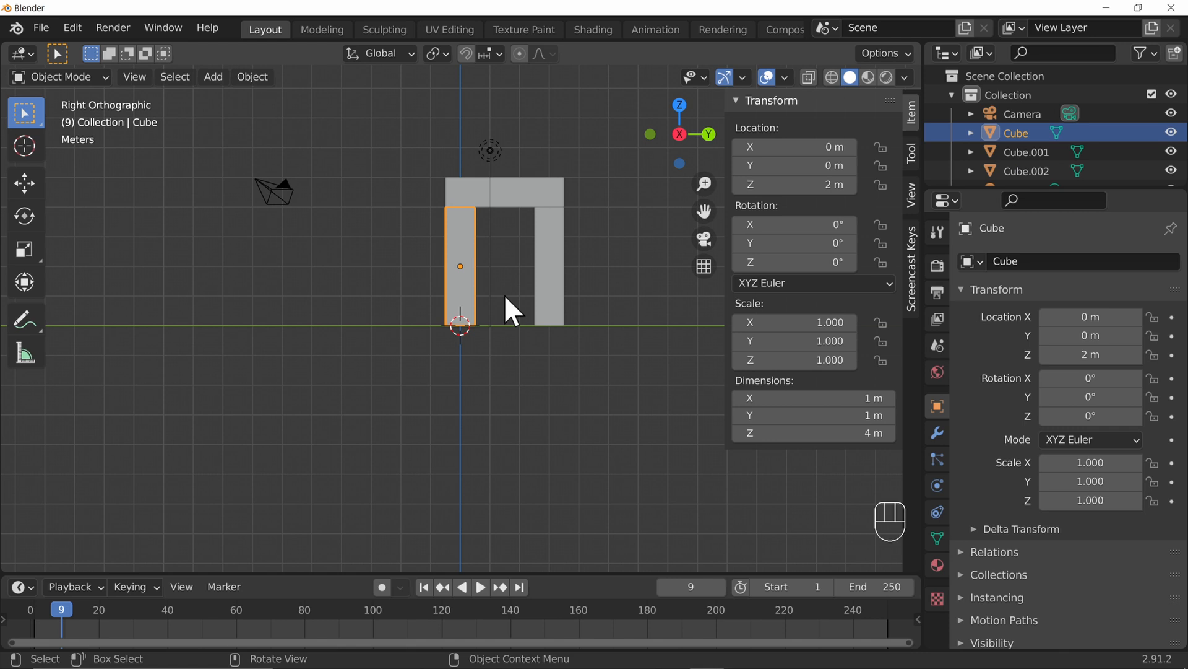
key(s)
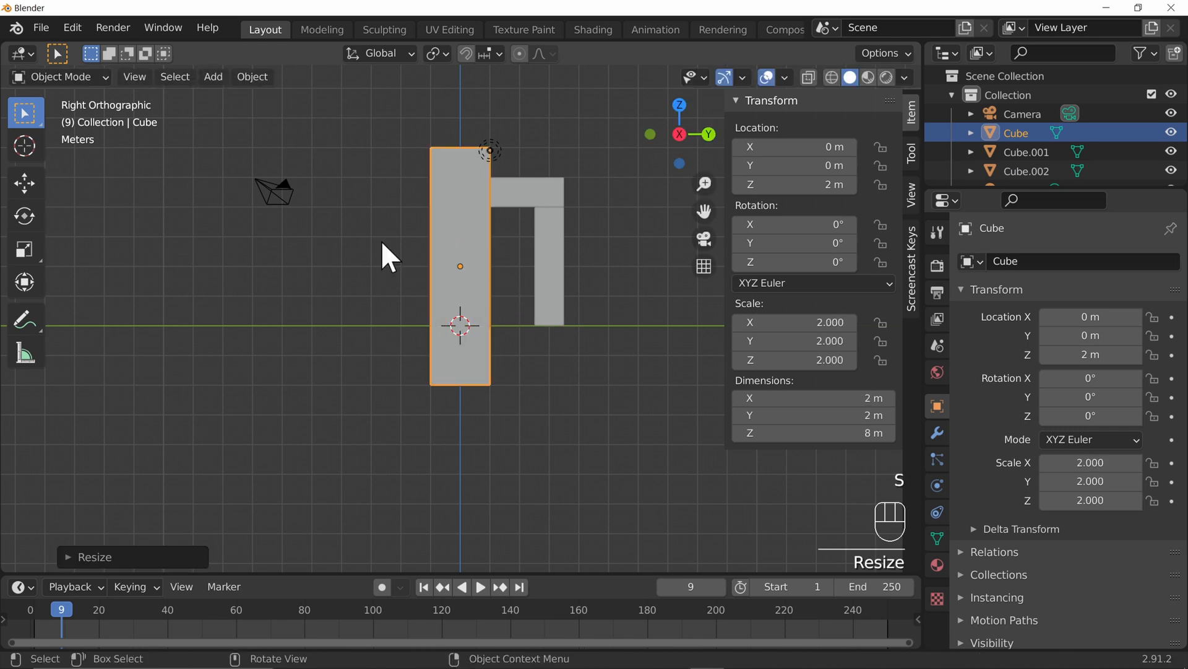
mouse_move(593, 238)
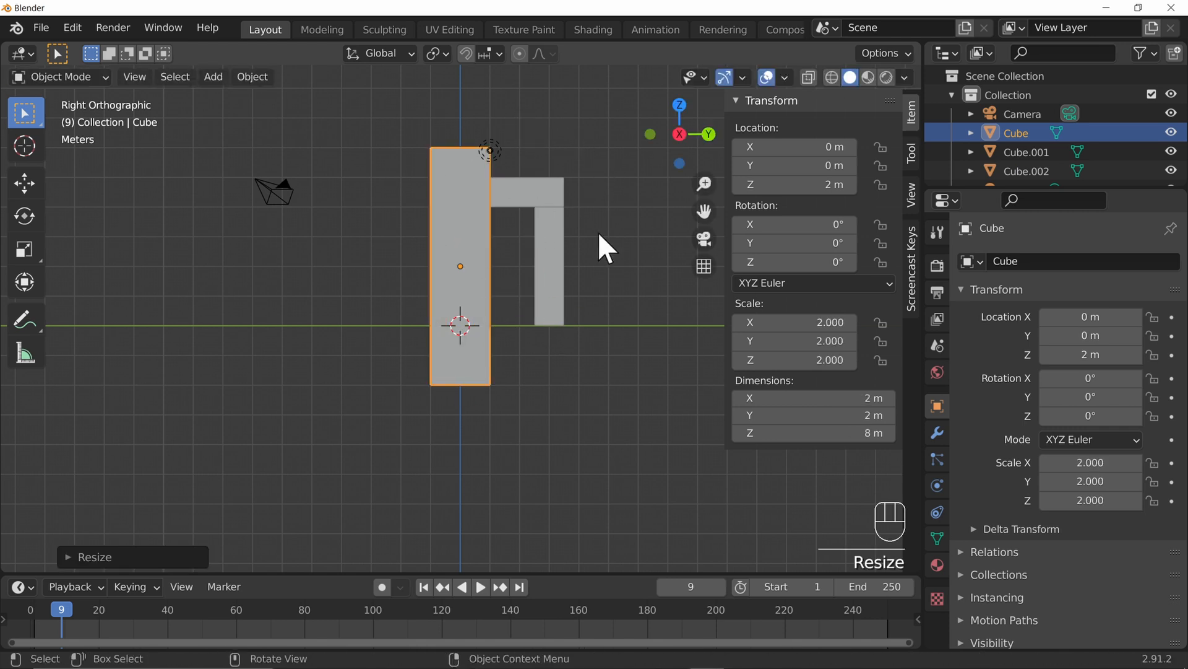
key(Ctrl+Z)
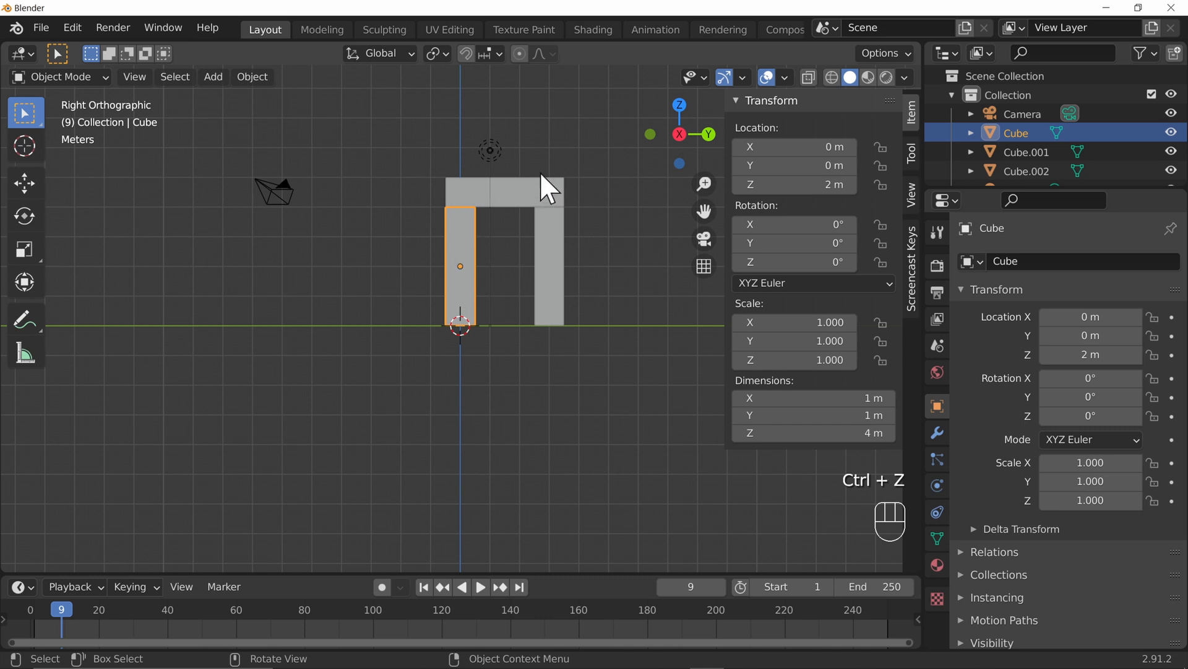
click(503, 192)
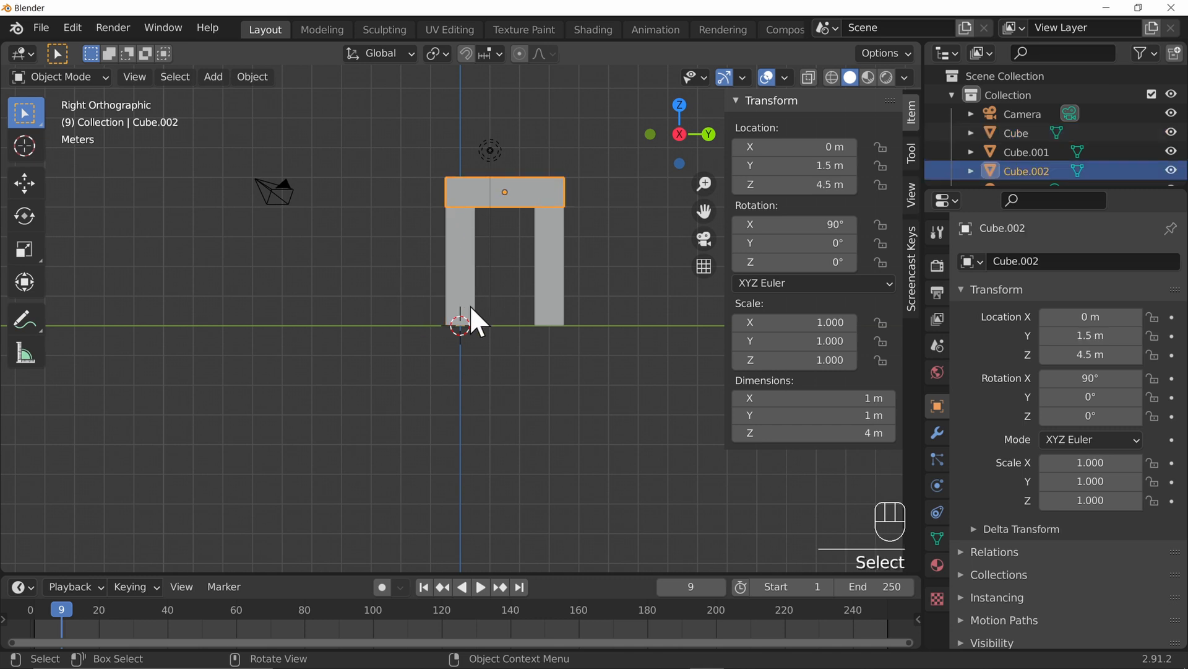
mouse_move(462, 292)
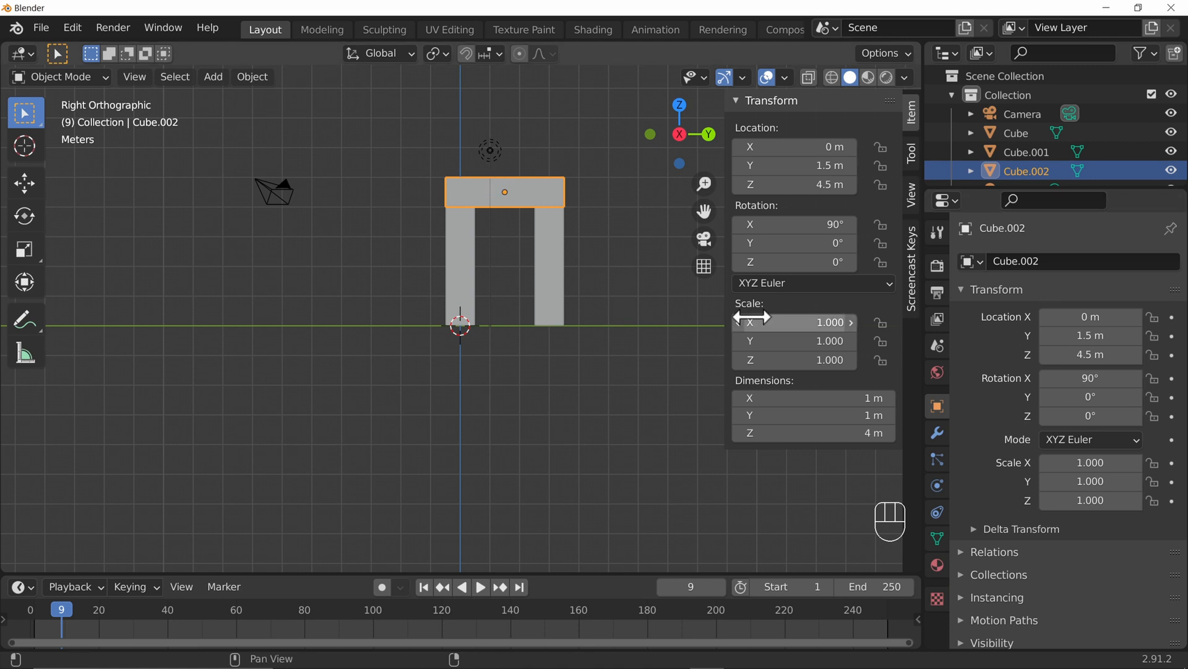
mouse_move(534, 303)
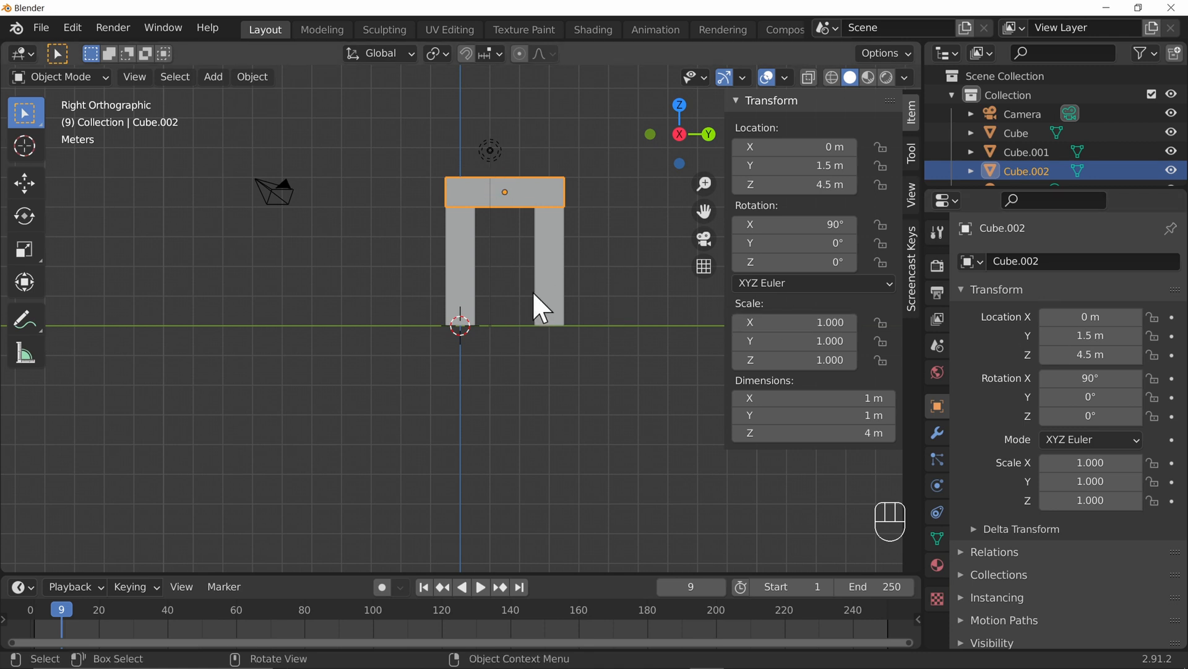
mouse_move(488, 261)
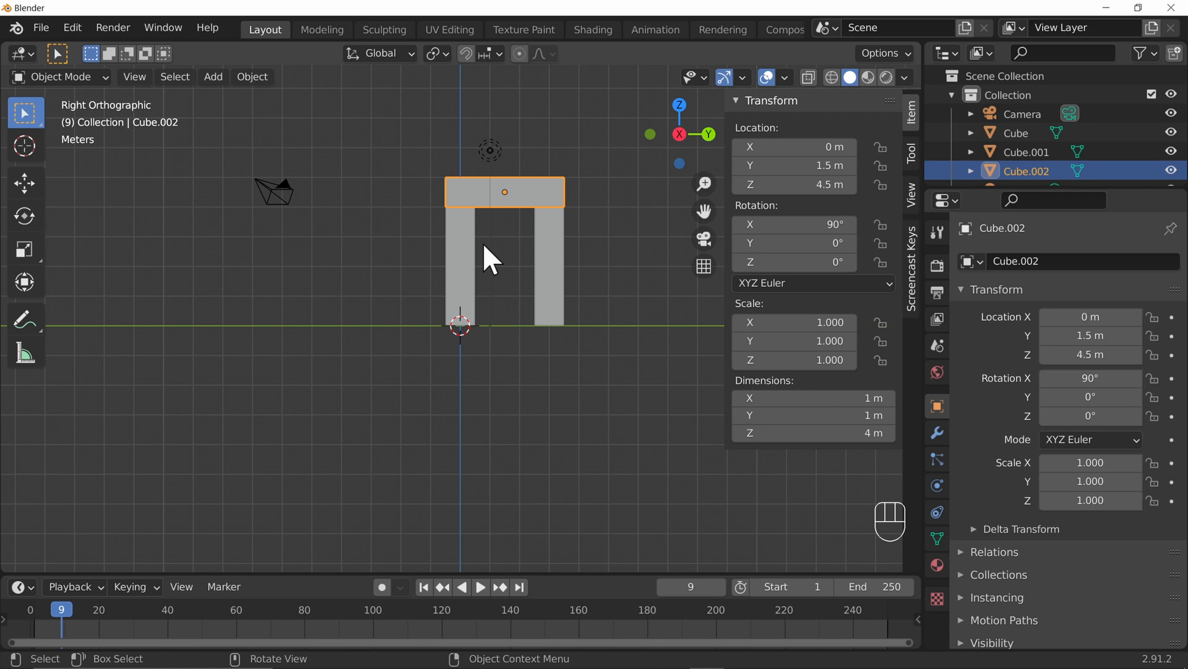
mouse_move(546, 245)
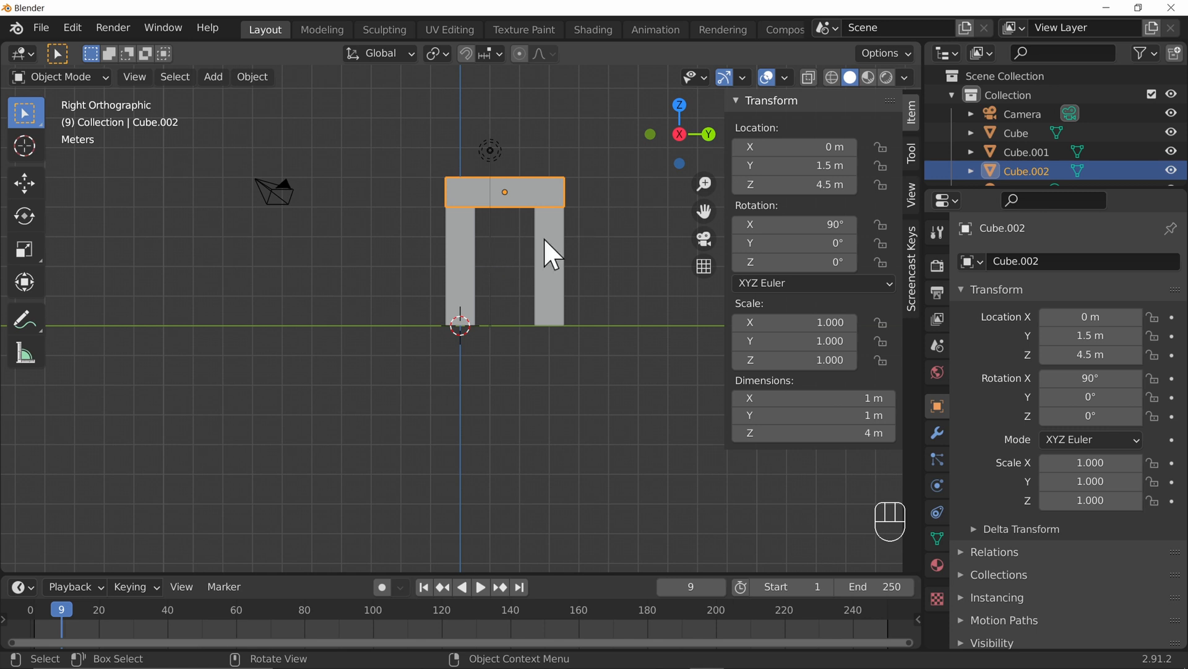
mouse_move(963, 423)
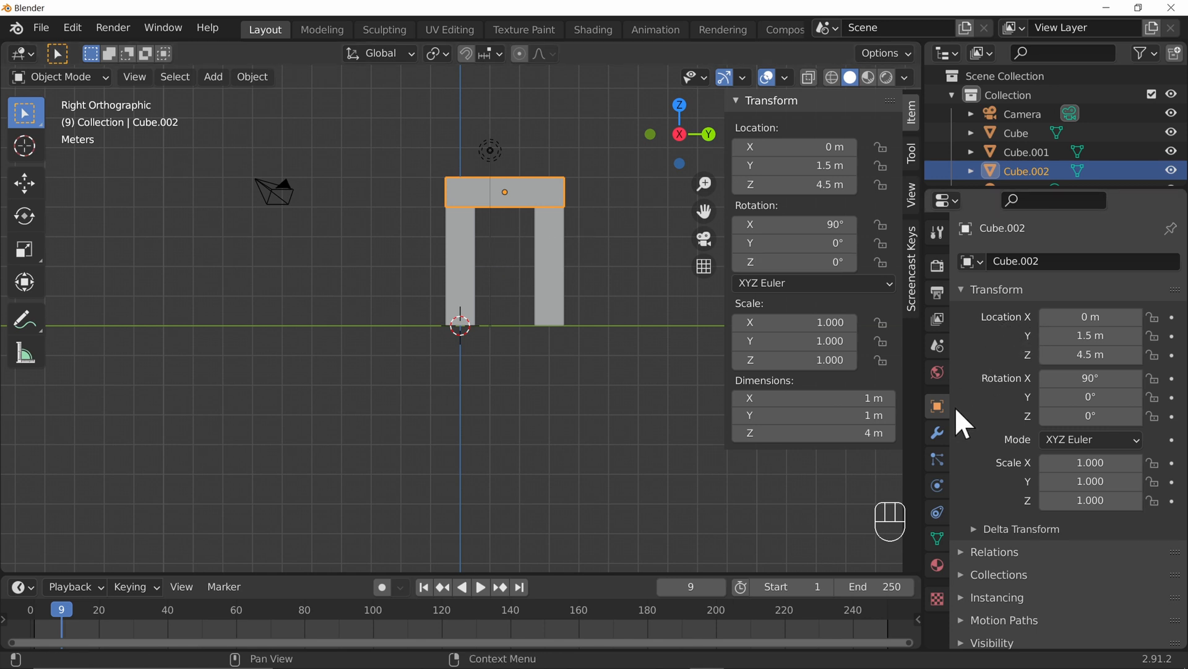
mouse_move(938, 407)
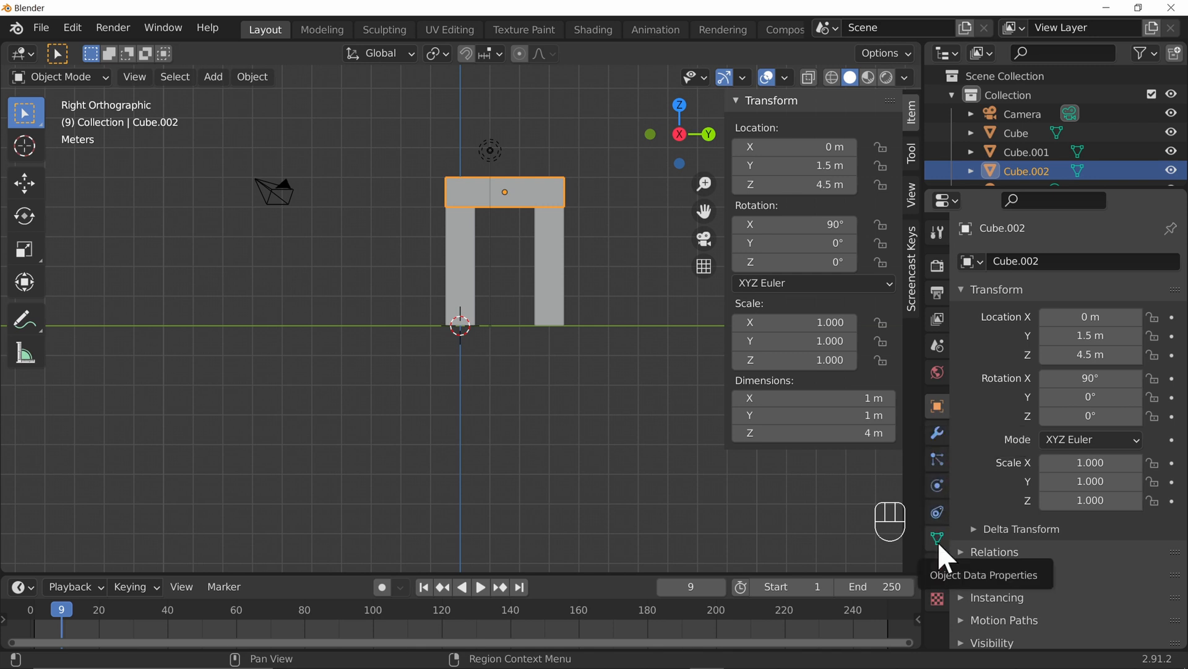
Step: Show the lintel's Object Data Properties, where mesh Cube.003 has two users
click(937, 538)
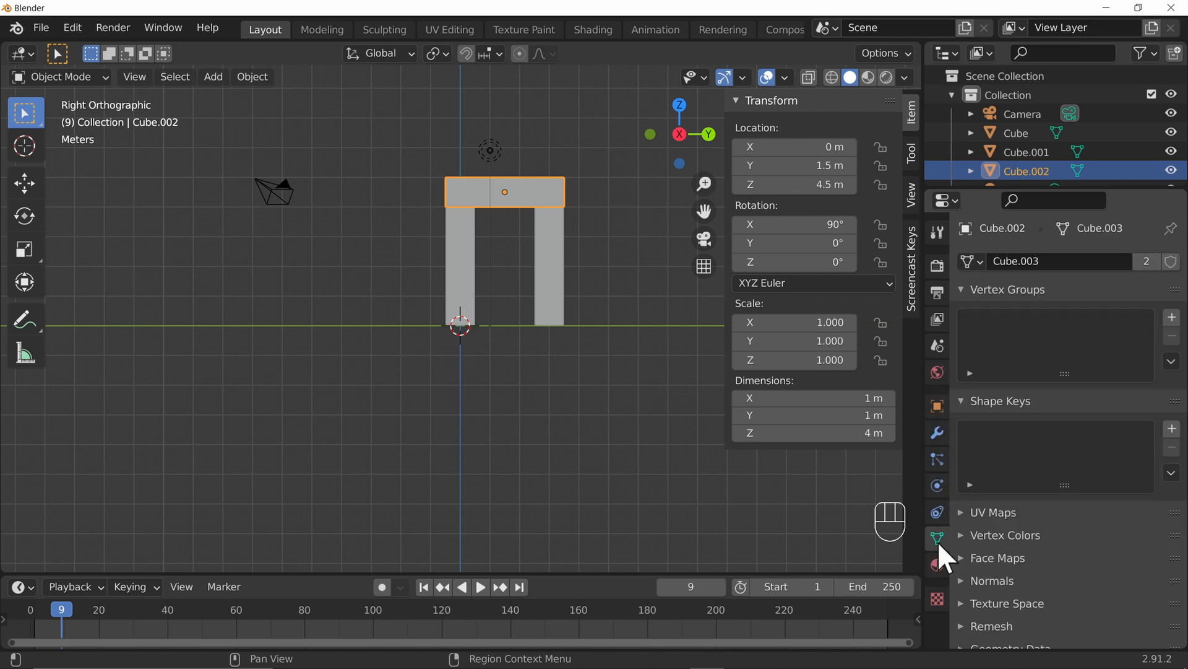
mouse_move(937, 537)
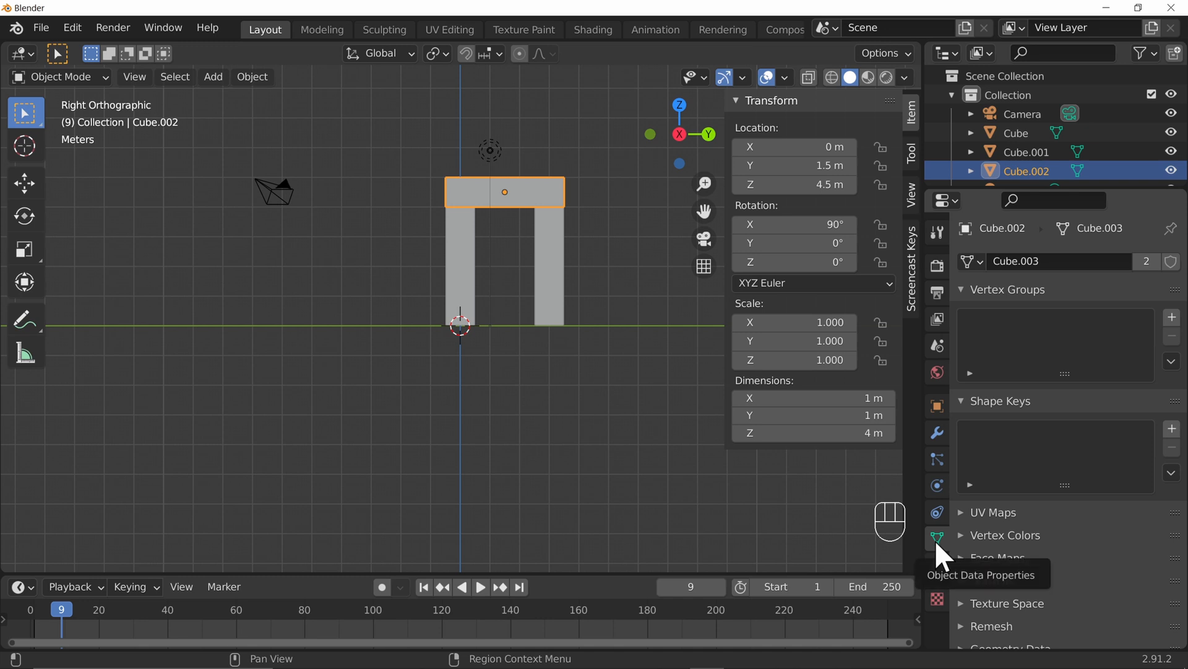
mouse_move(953, 559)
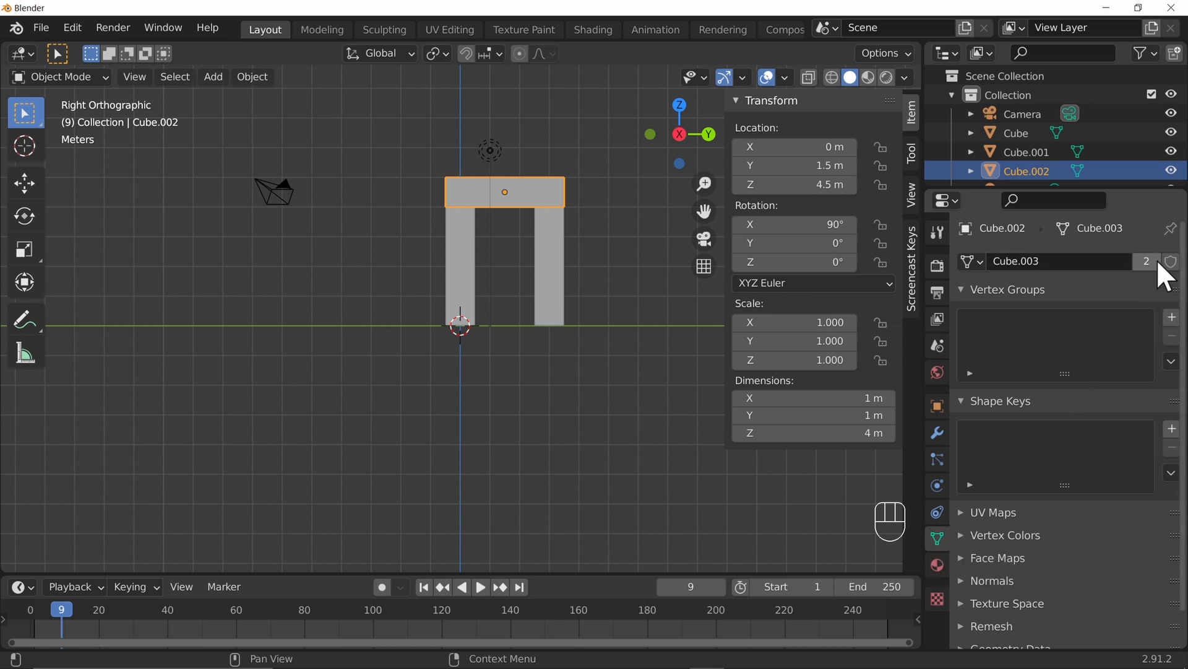
mouse_move(1146, 262)
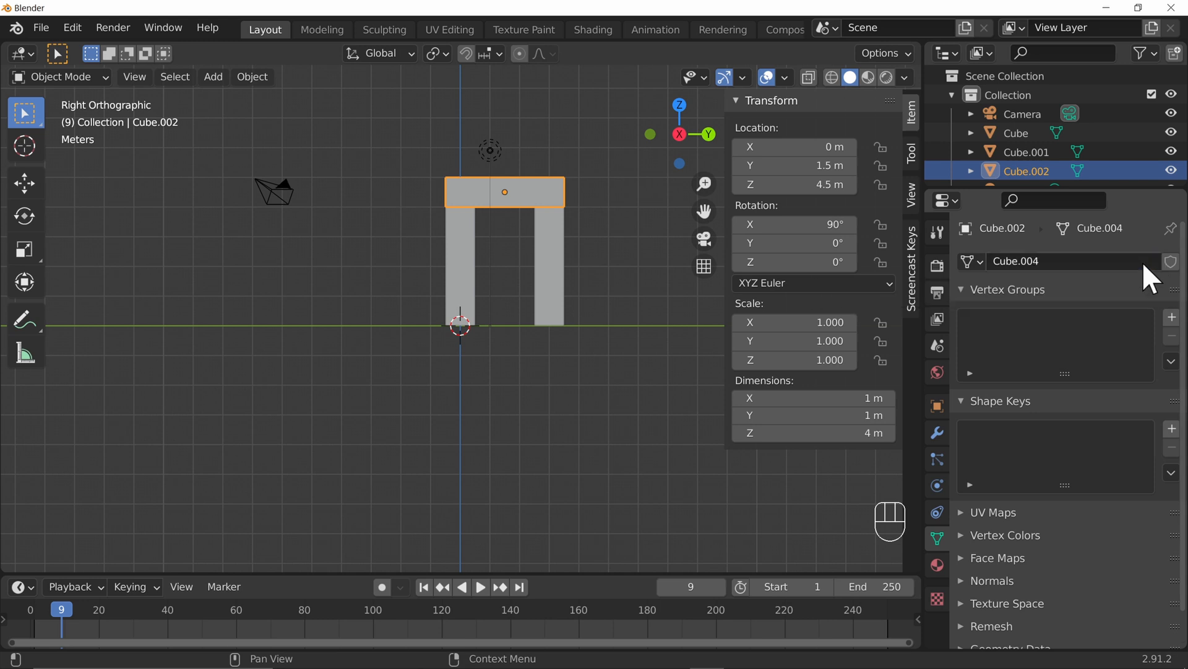
mouse_move(721, 353)
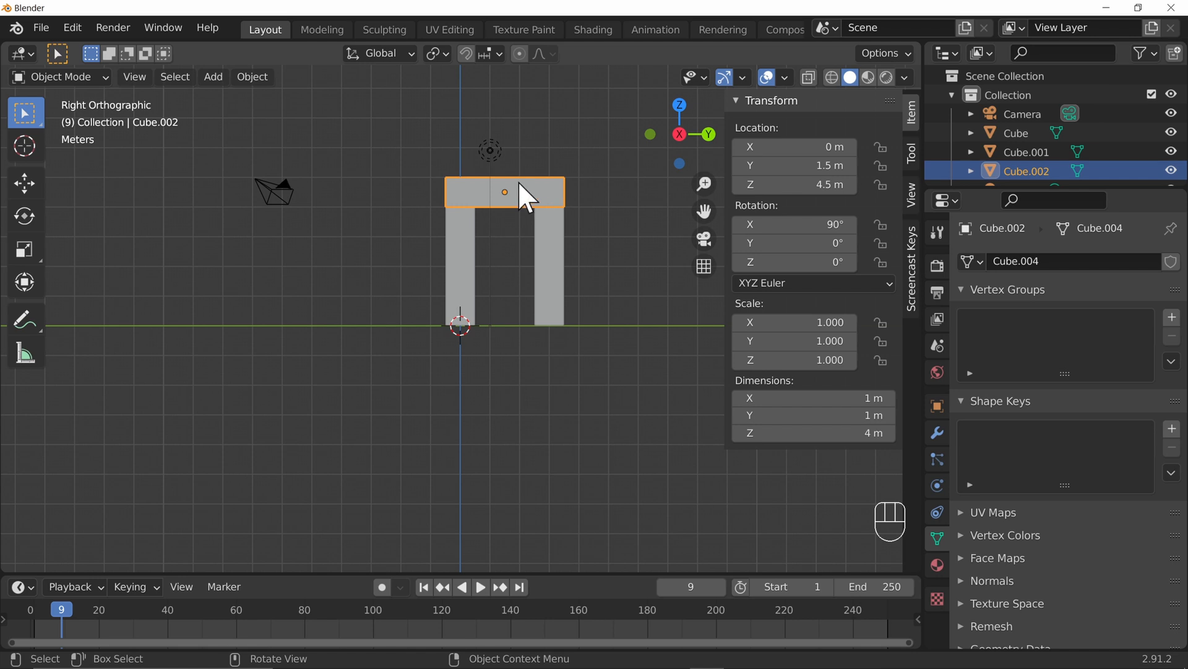
Step: Apply Rotation from the Ctrl+A menu on the single-user lintel Cube.004
key(ctrl+a)
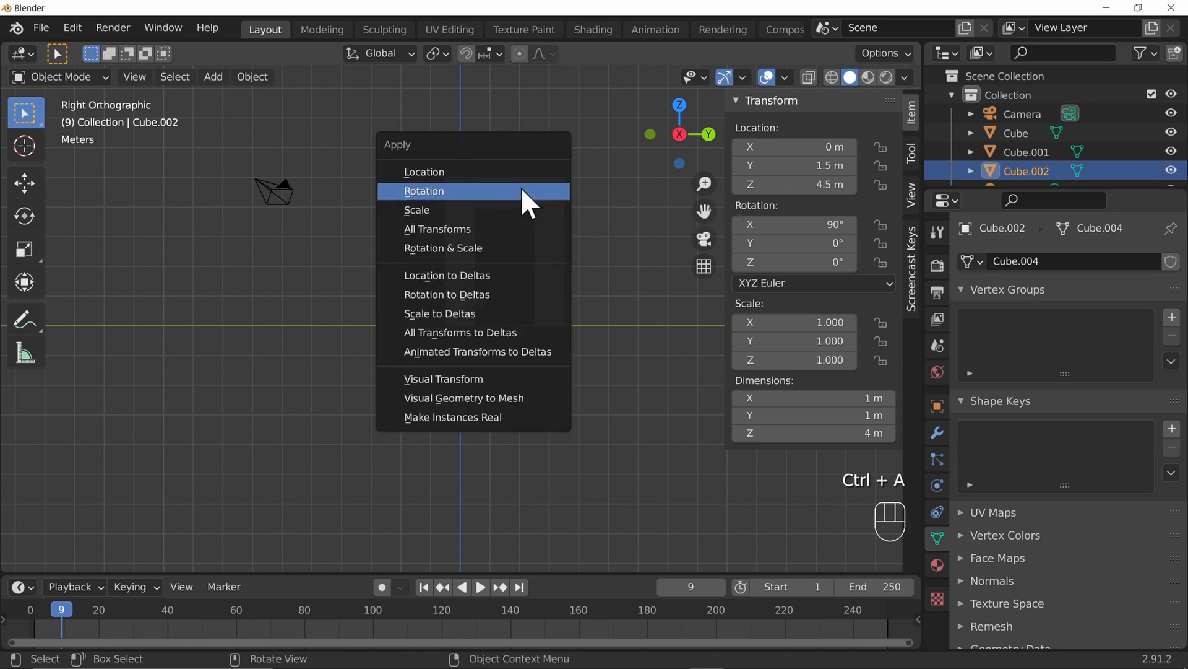
click(424, 191)
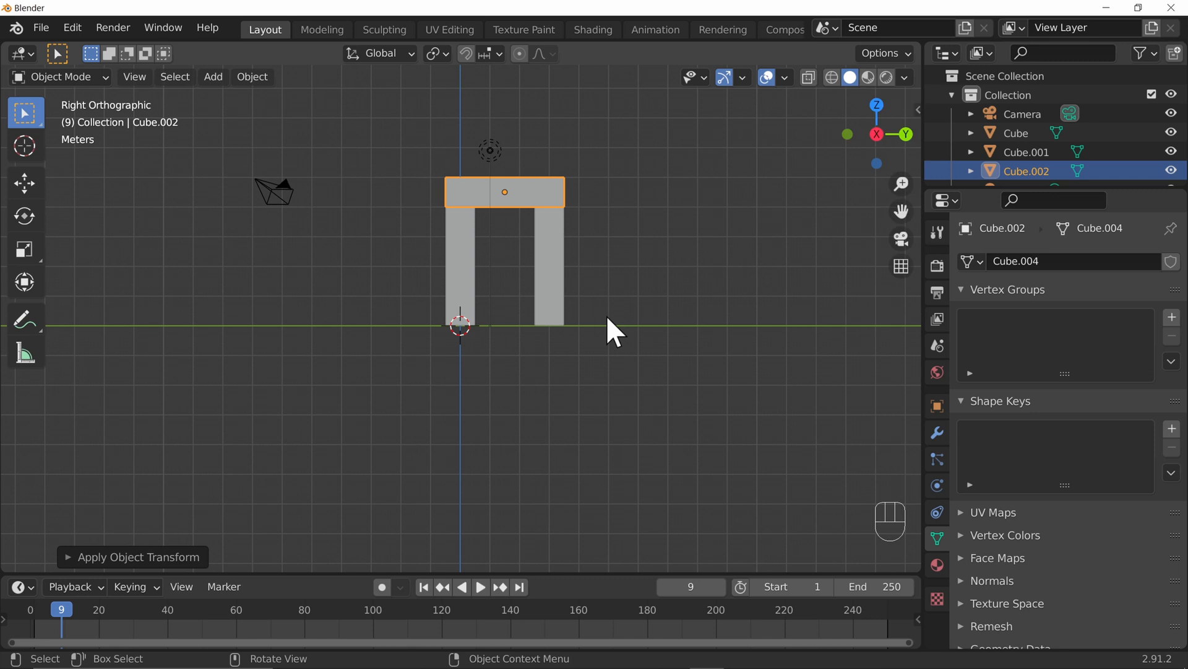
mouse_move(422, 341)
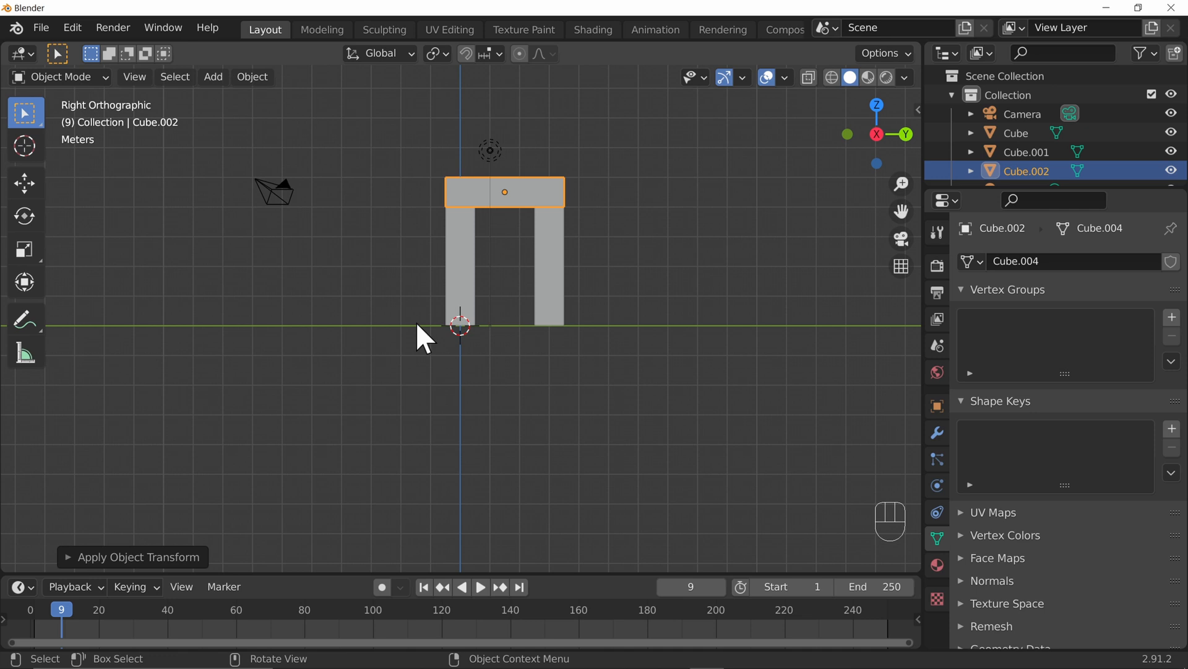
mouse_move(555, 282)
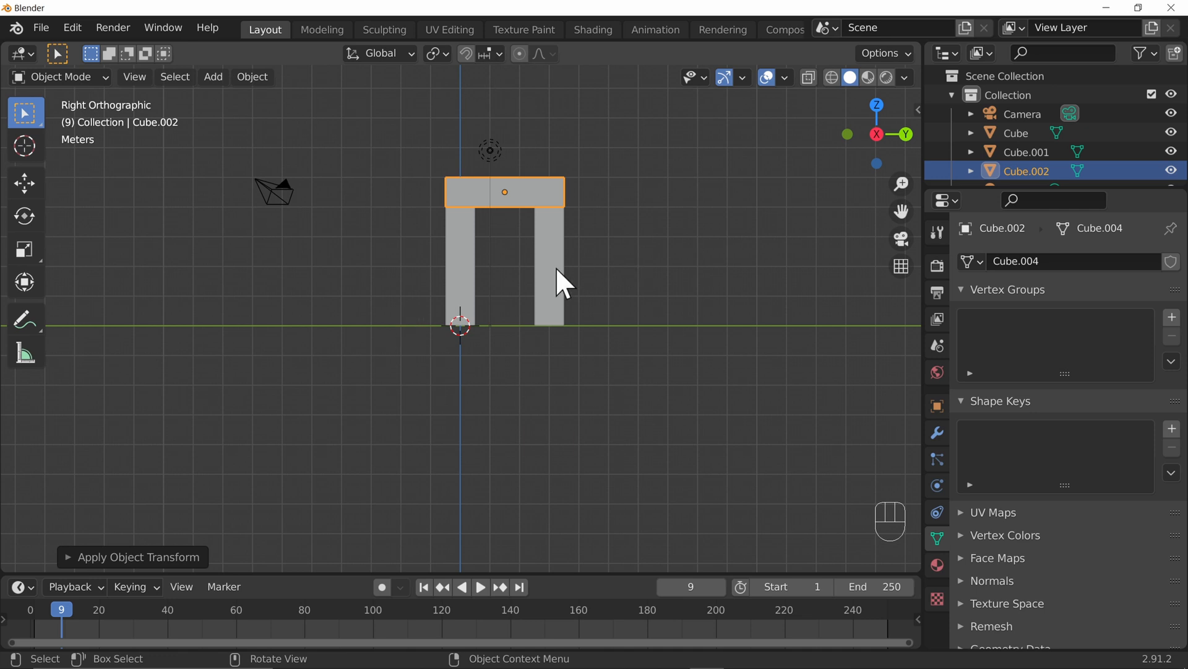
mouse_move(480, 287)
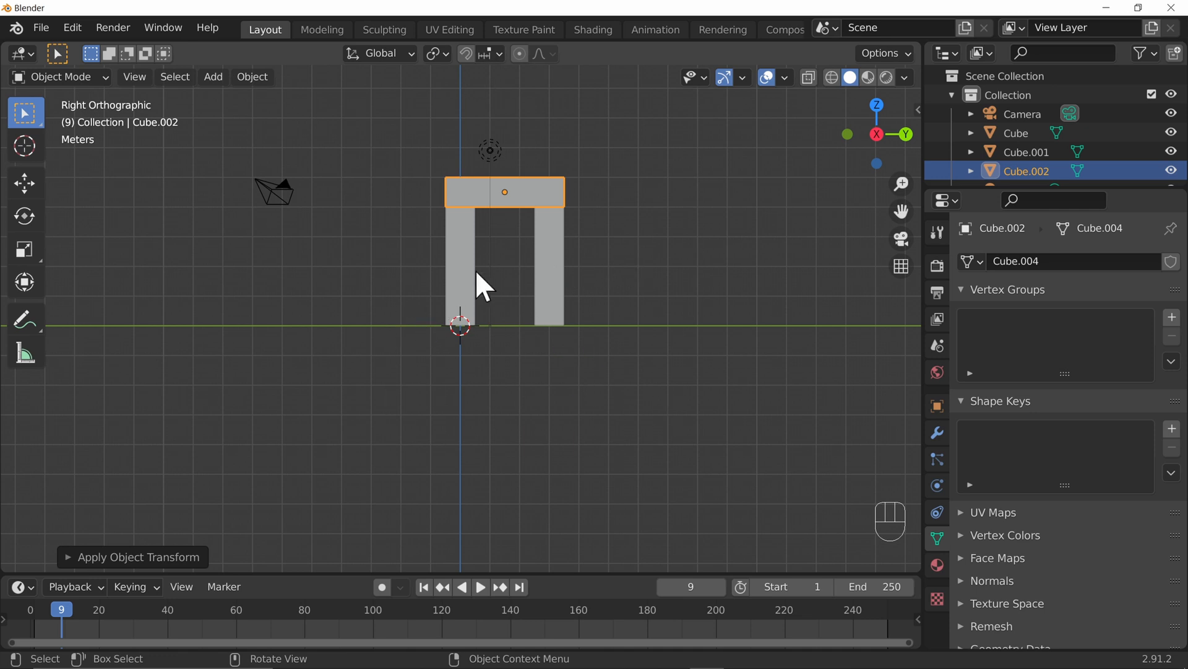
mouse_move(679, 366)
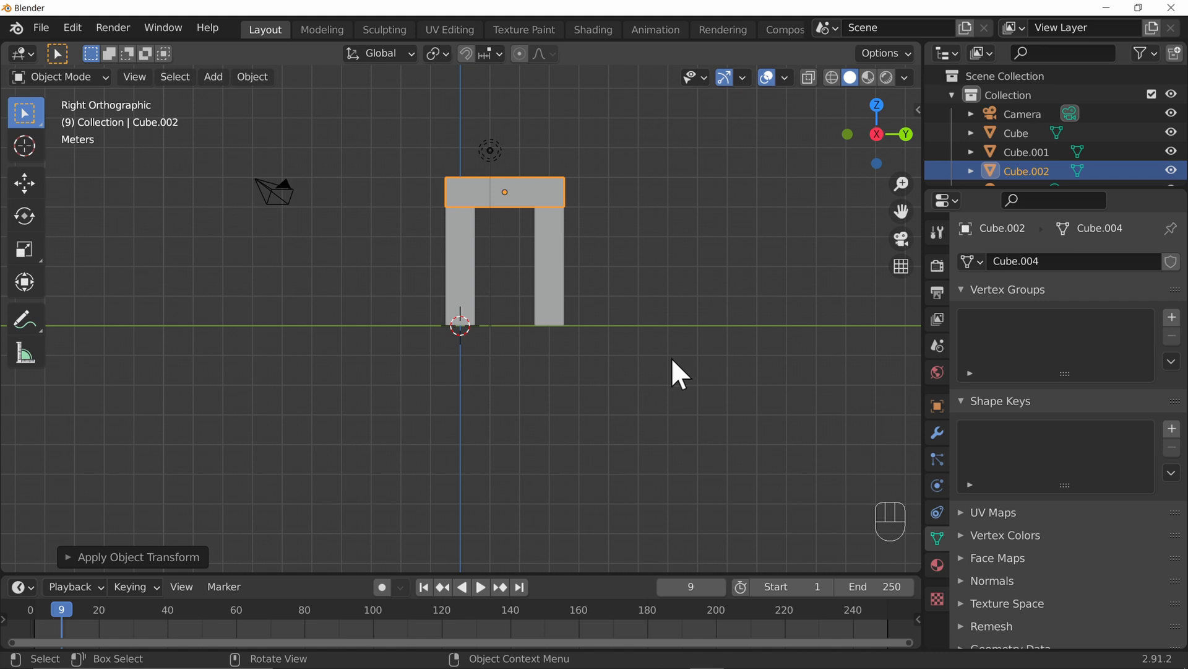
mouse_move(409, 205)
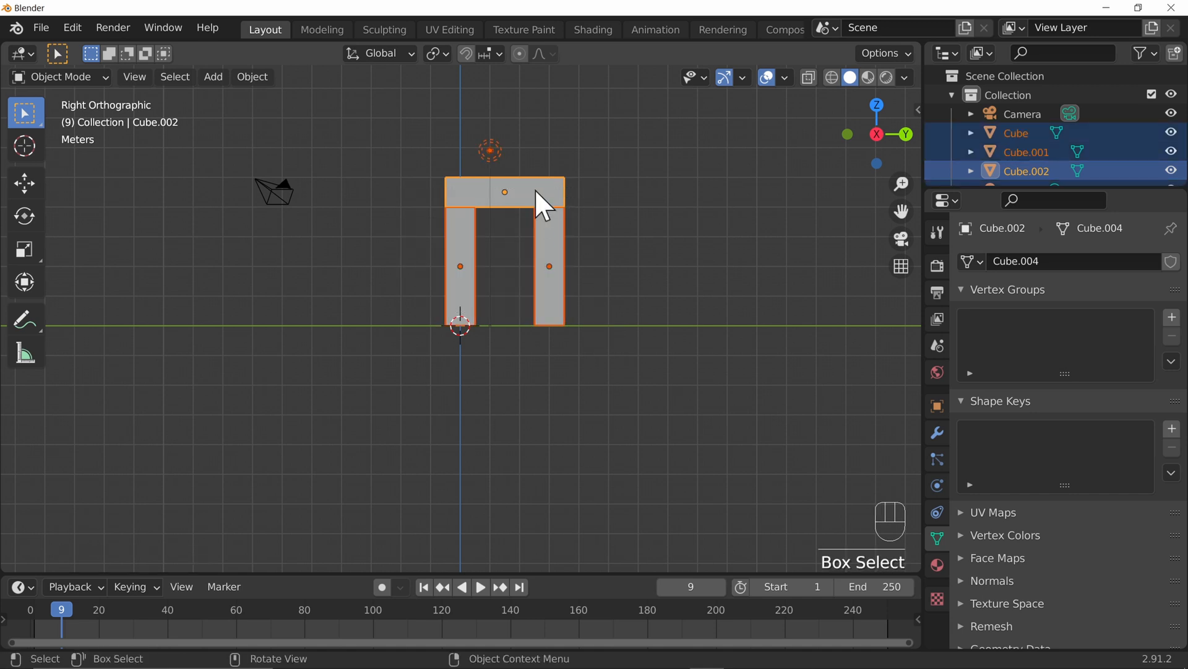
mouse_move(454, 139)
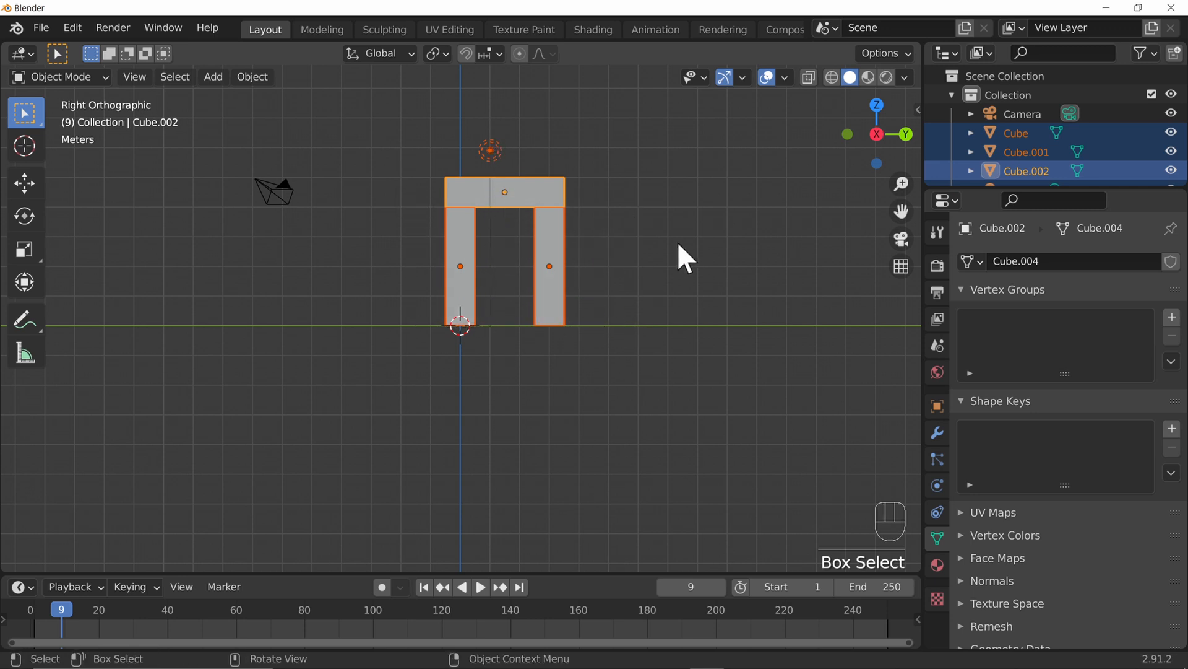
Step: Orbit the view to see the three-block trilithon in perspective
drag(682, 254, 413, 224)
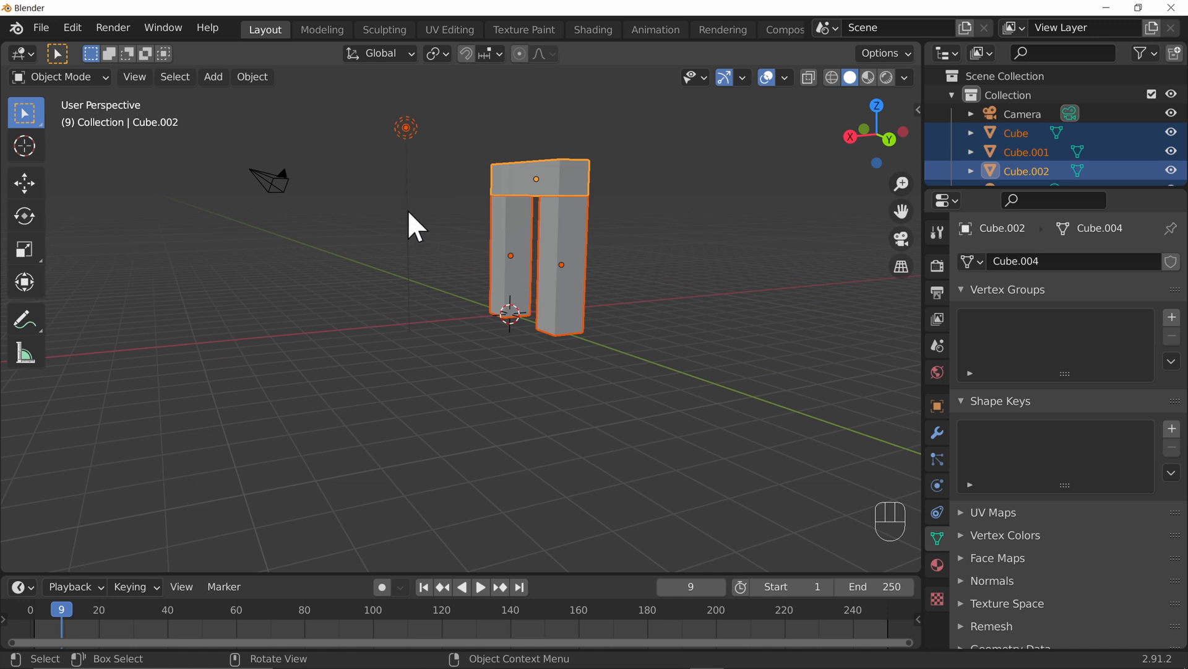
mouse_move(477, 167)
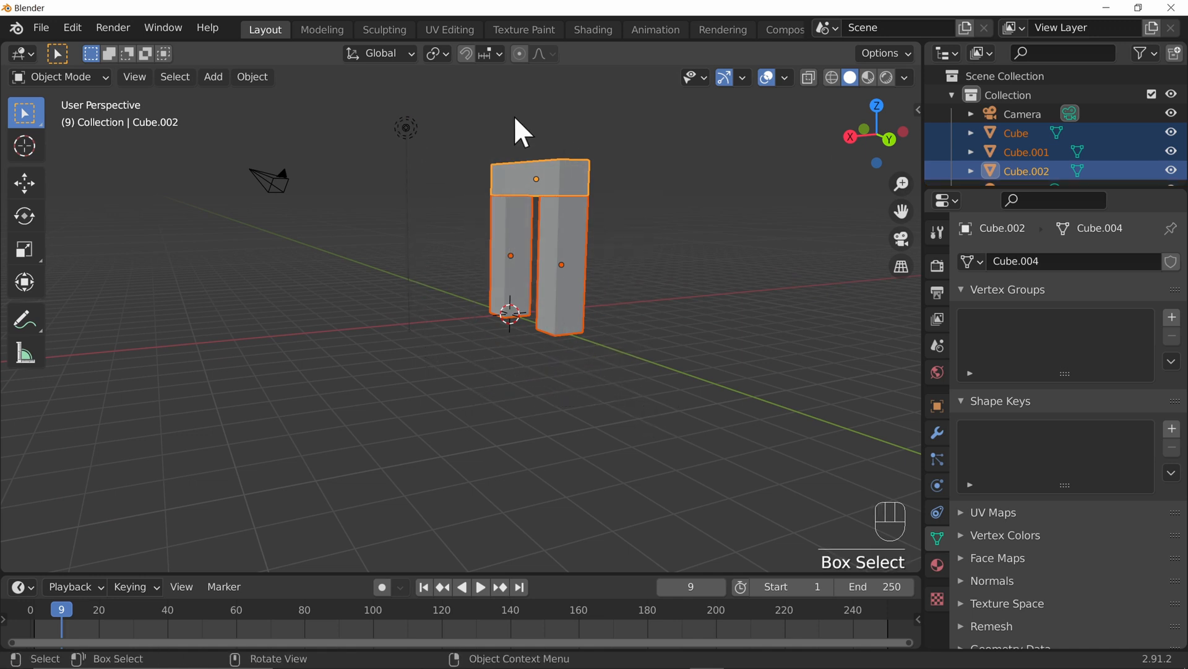
mouse_move(573, 235)
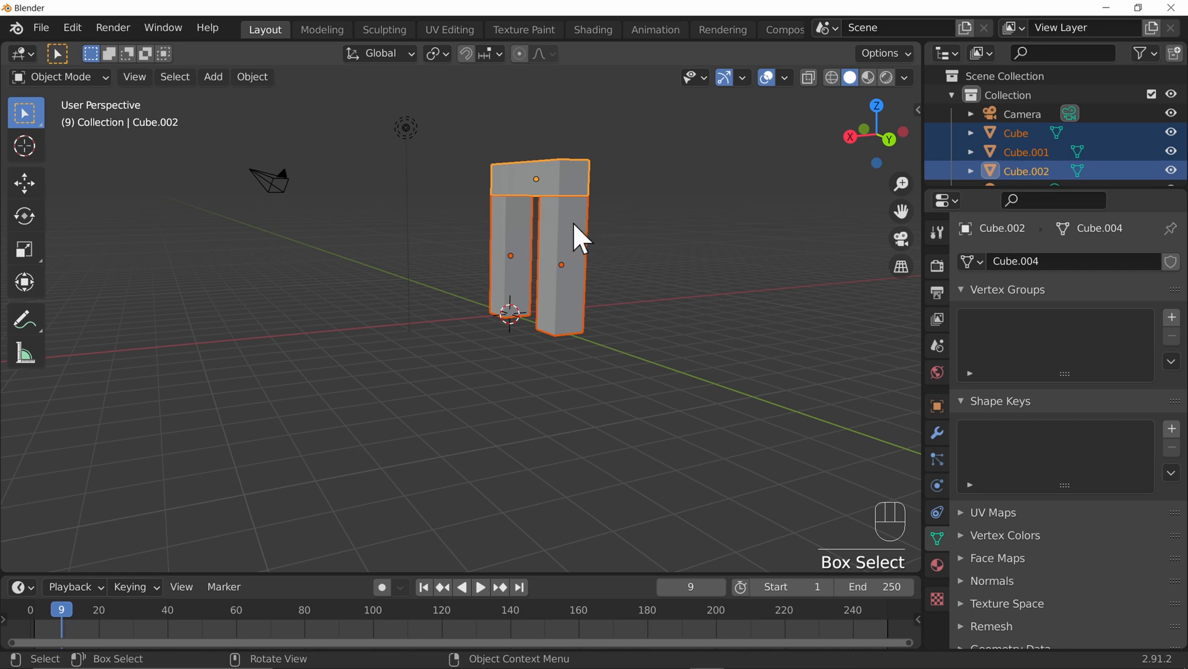
mouse_move(438, 180)
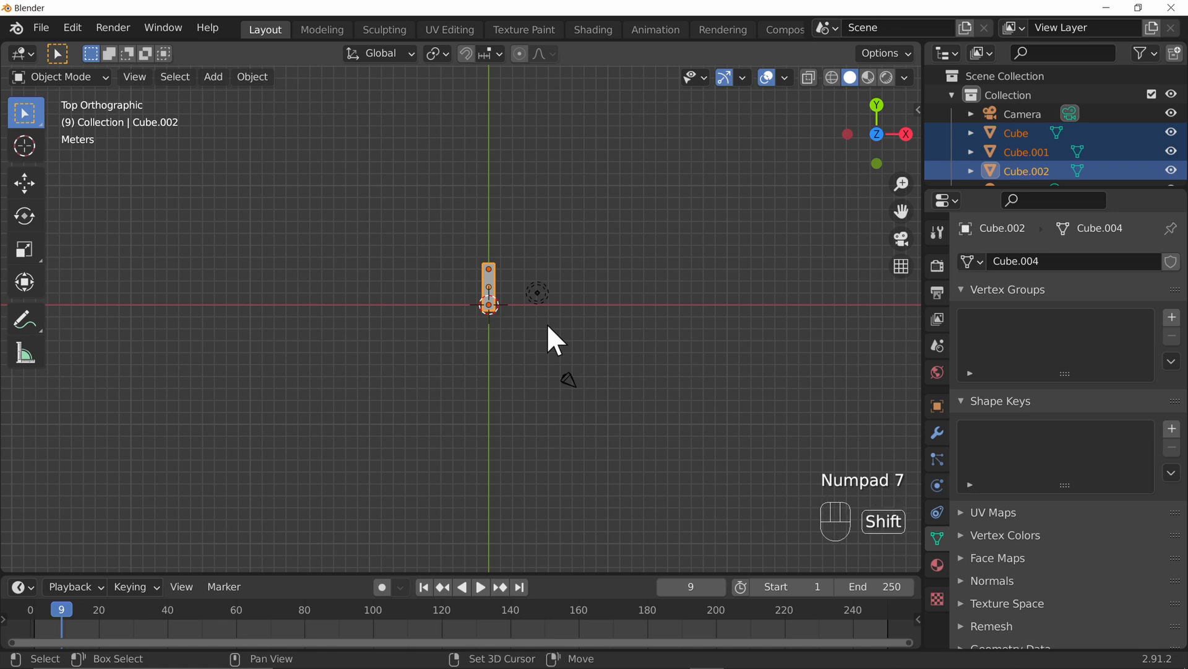
Step: Duplicate the trilithon with Shift+D and rotate each copy to follow the ring
key(shift+d)
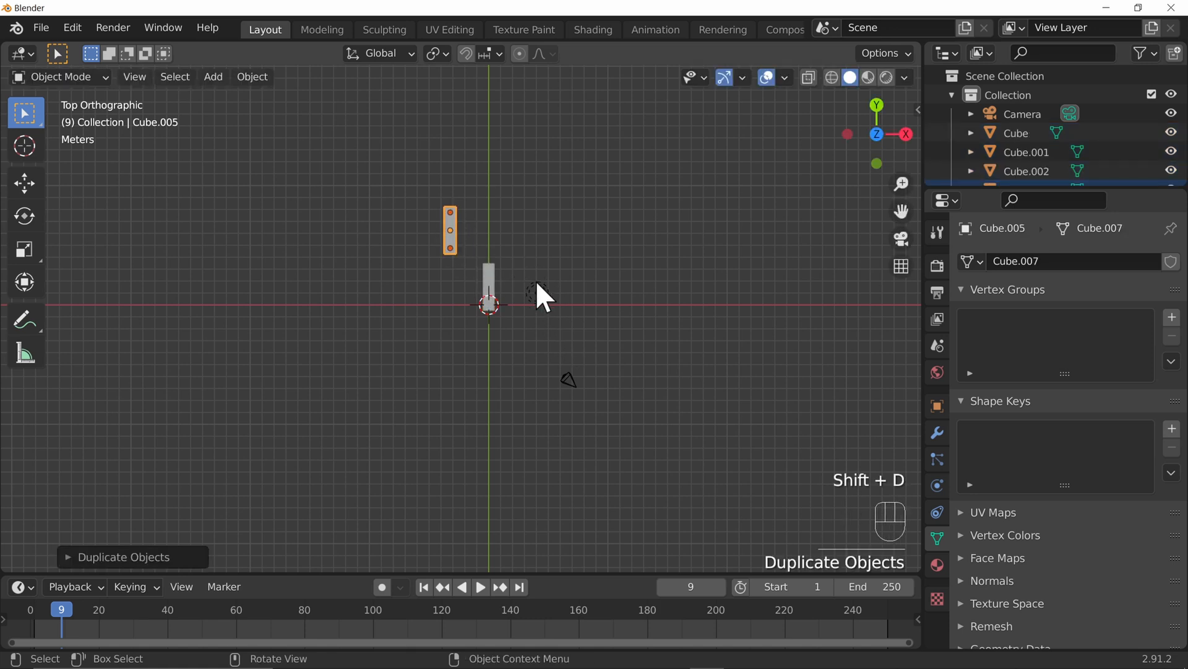
key(r)
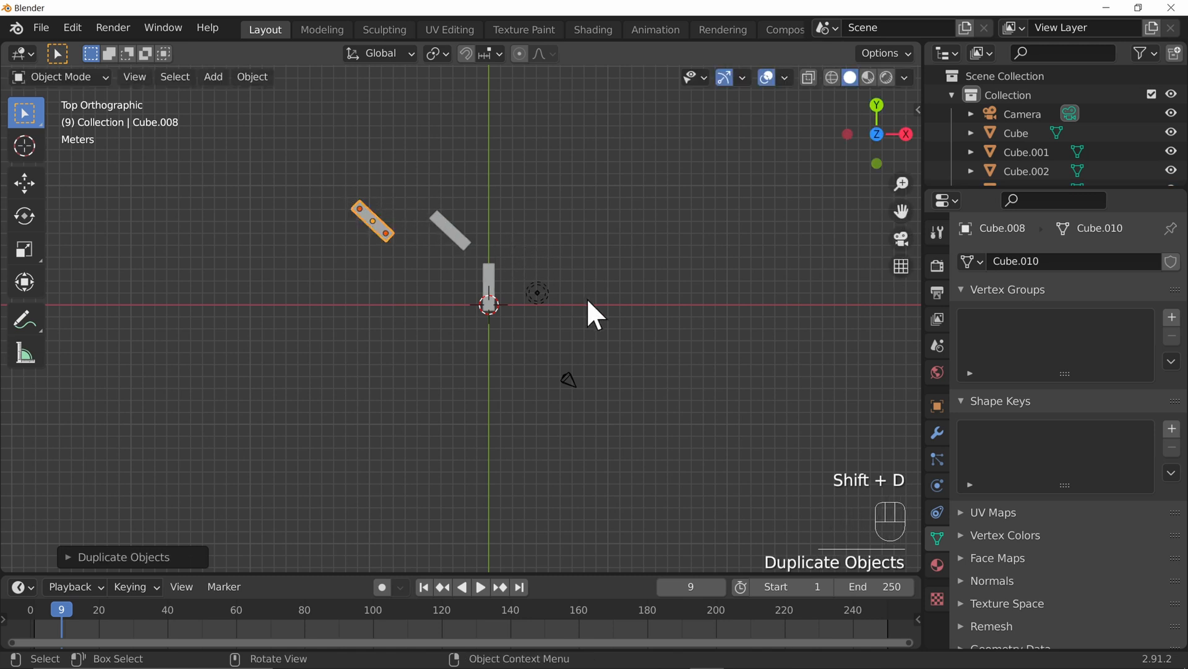
key(r)
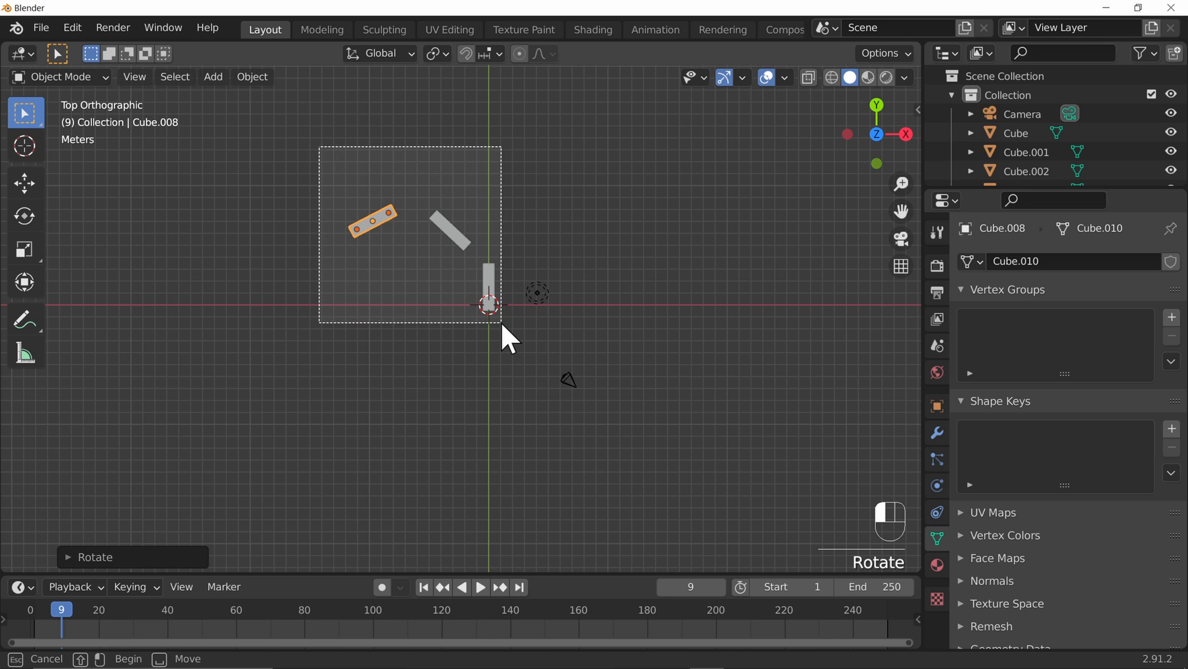
key(shift+d)
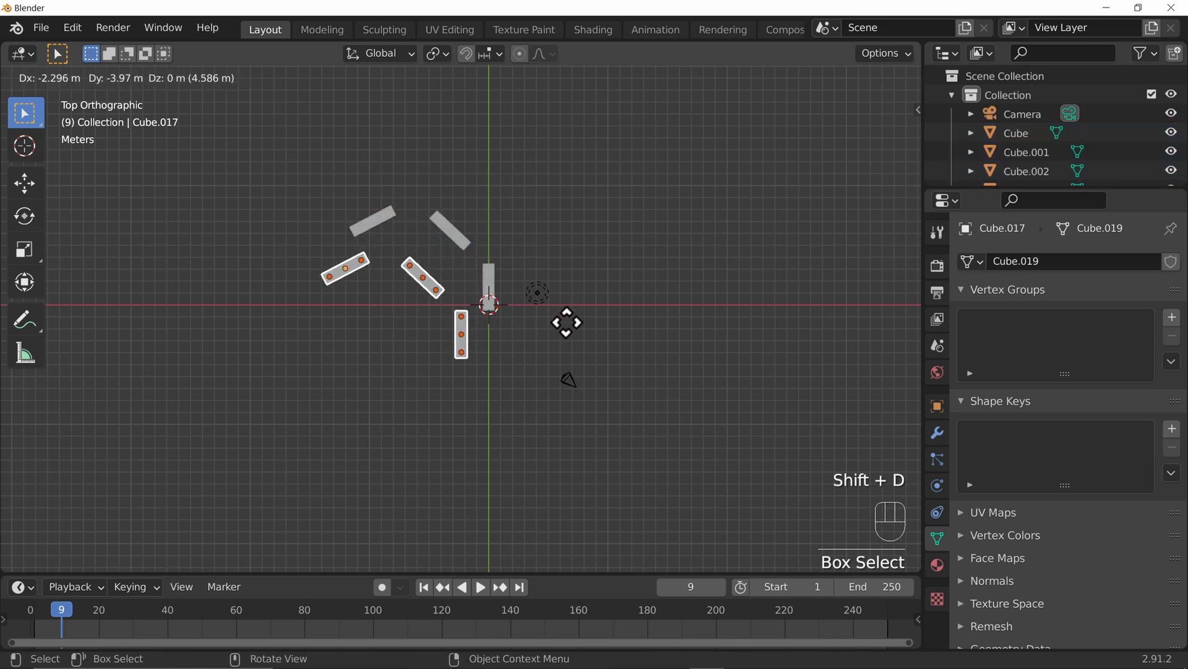
key(r)
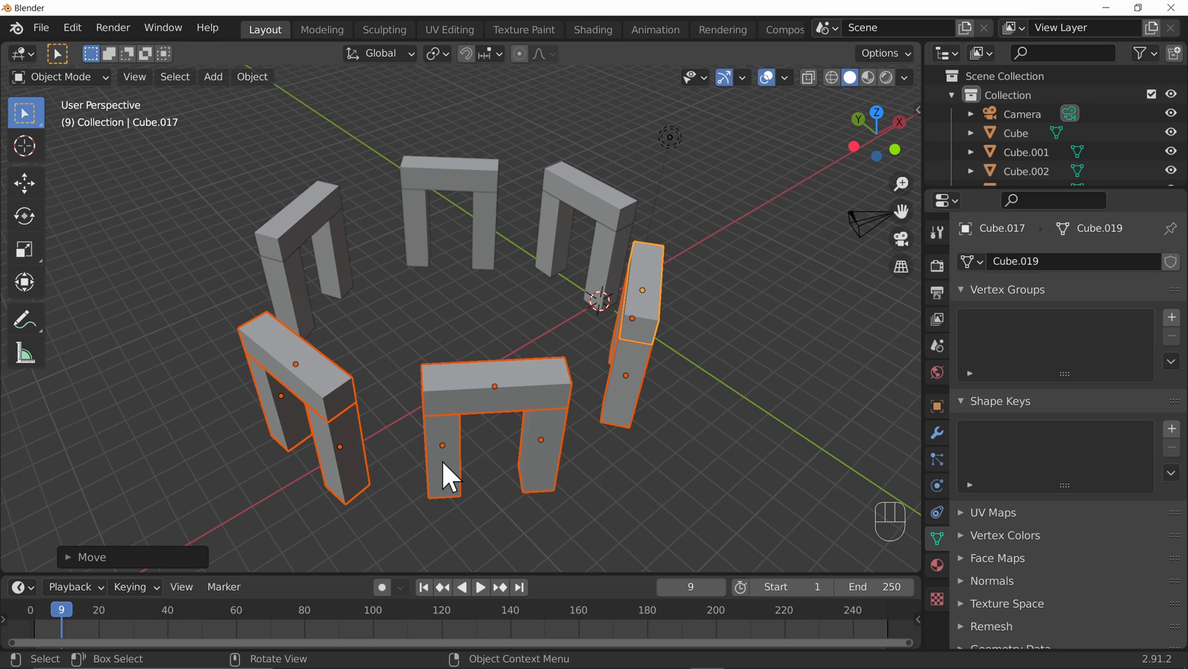
click(489, 370)
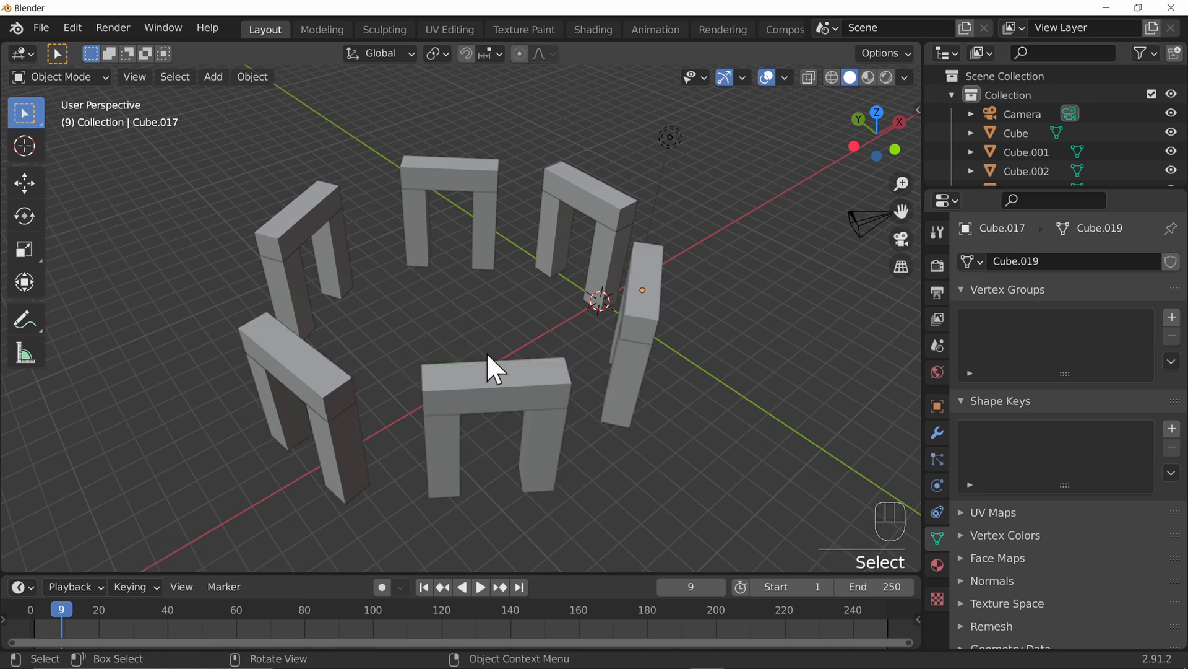
drag(493, 364, 663, 398)
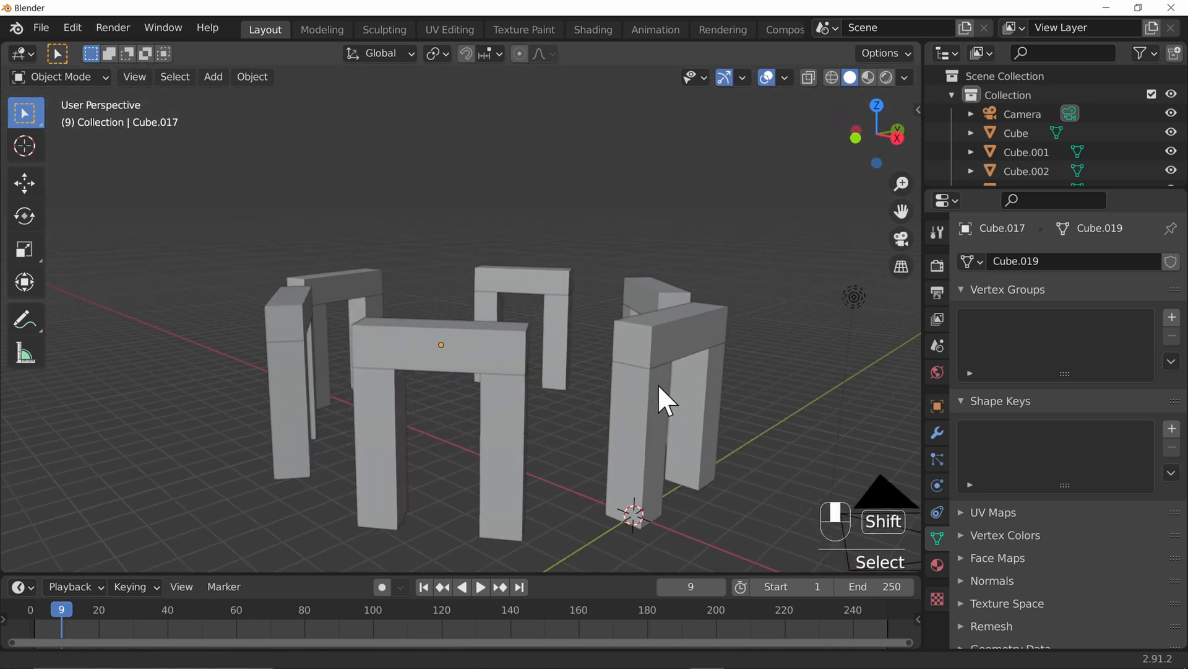
drag(663, 398, 527, 357)
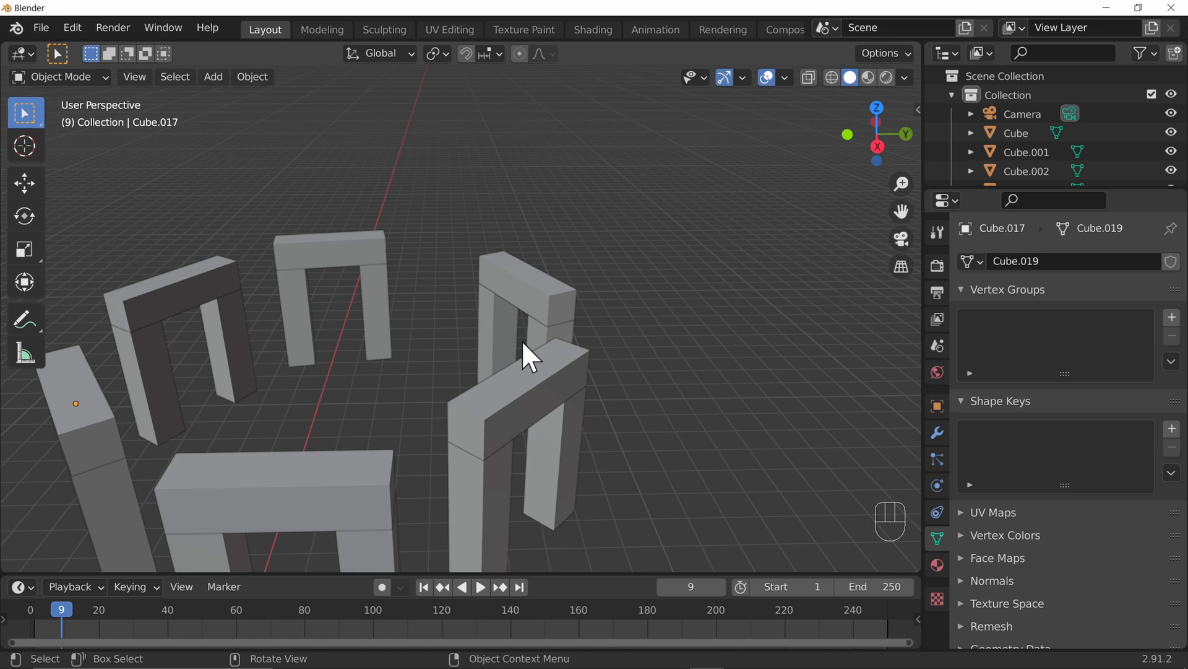
click(375, 308)
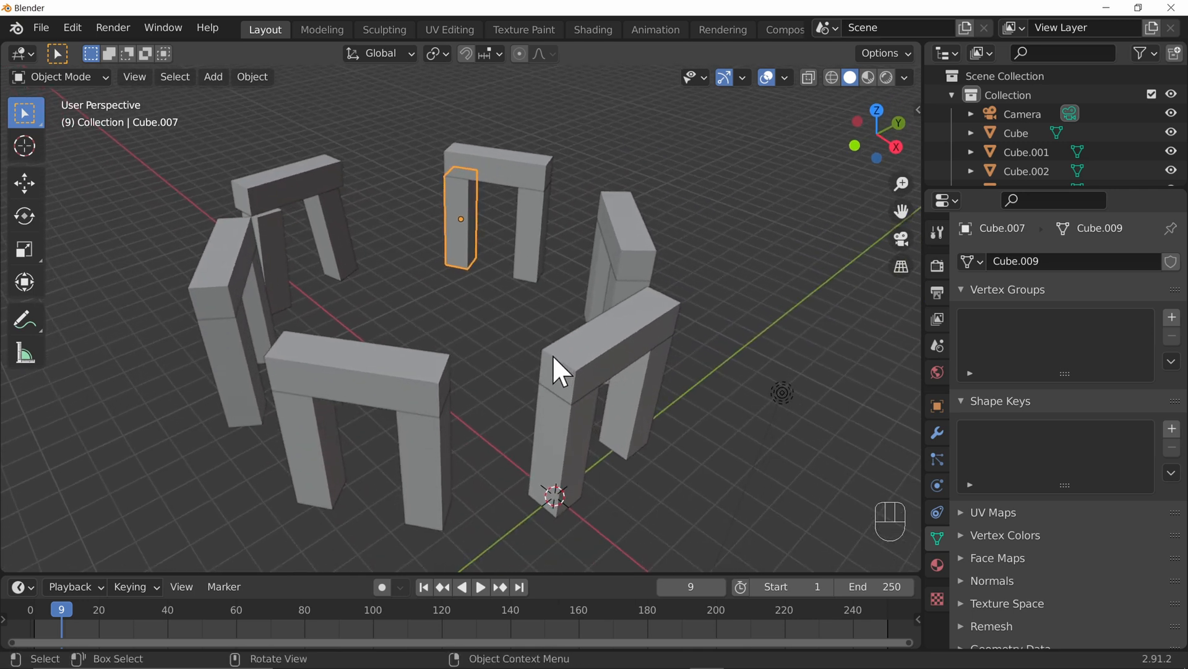
mouse_move(482, 544)
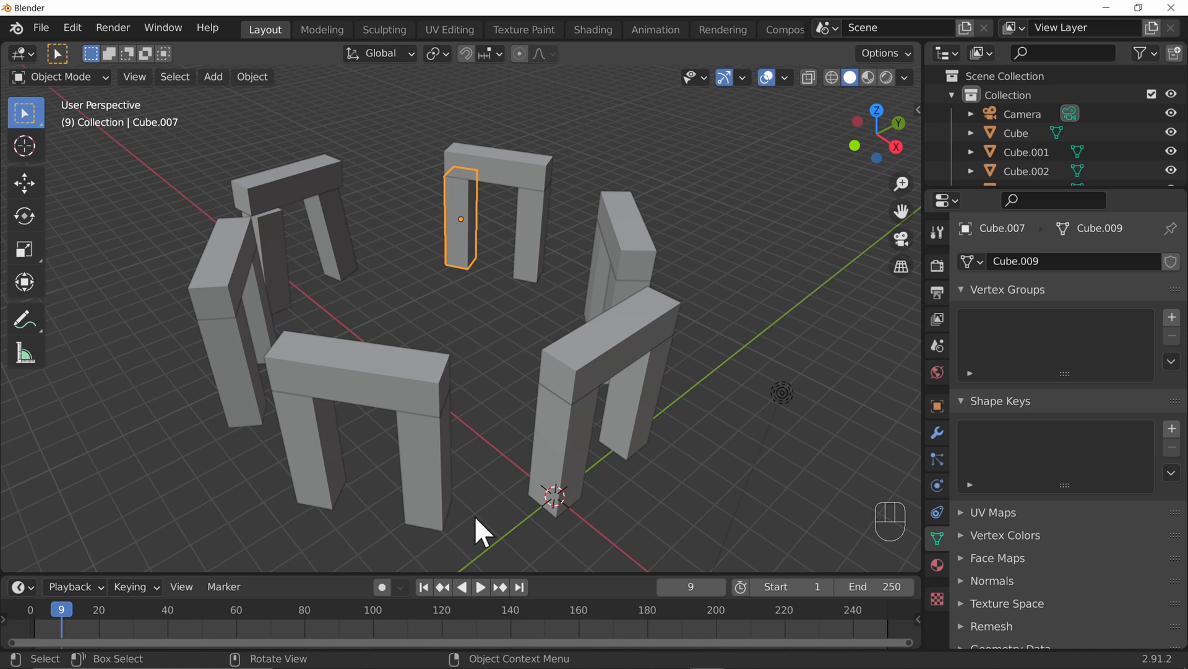